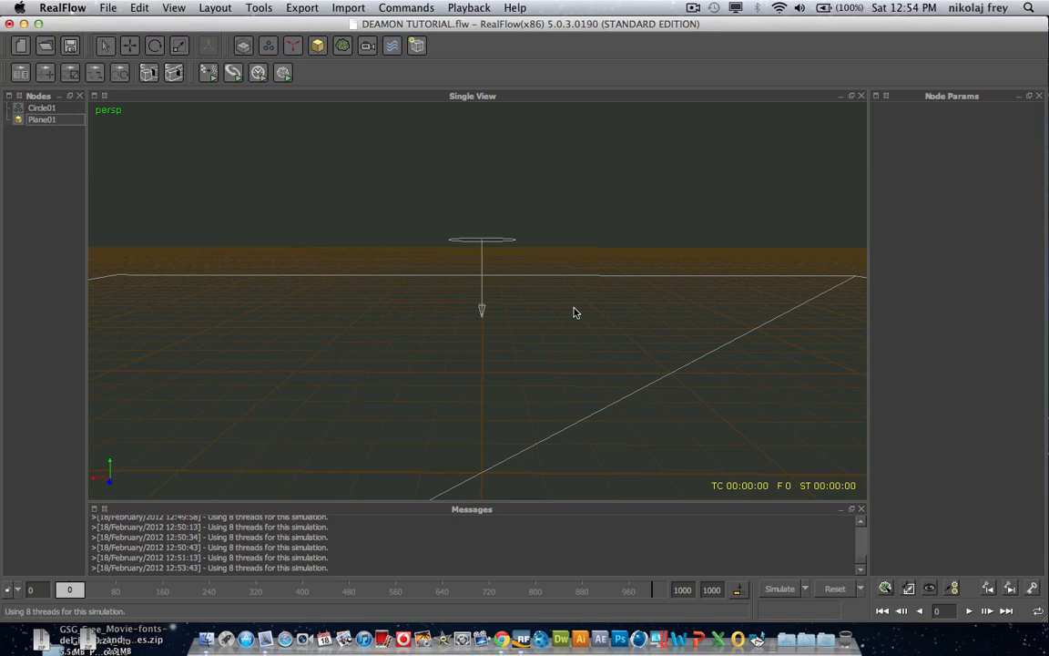
mouse_move(562, 308)
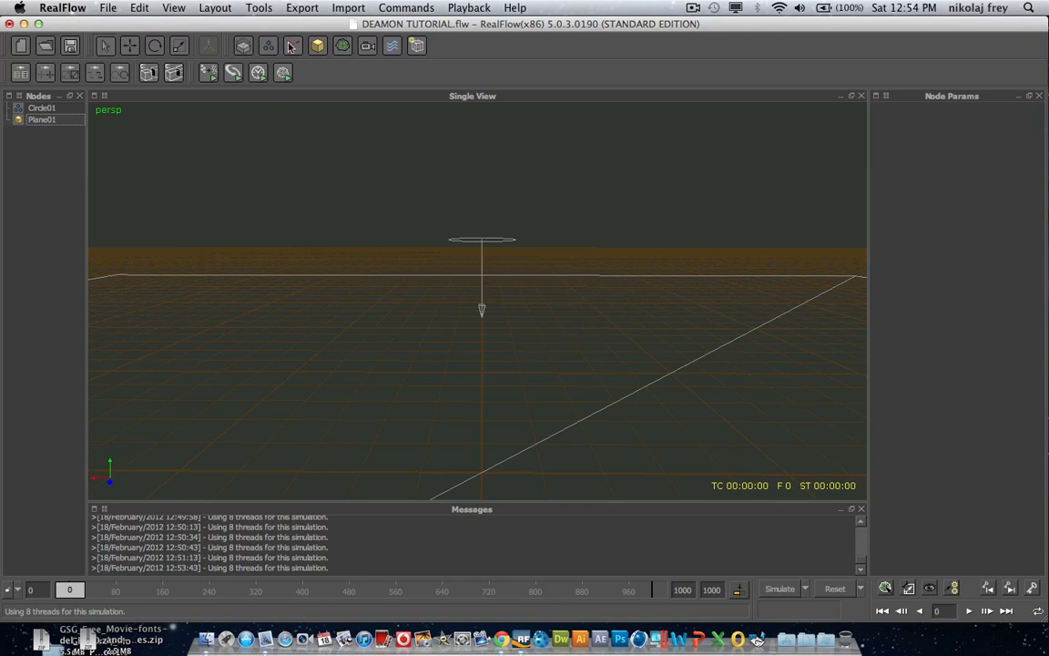
Step: Browse the Daemons menu to see the available daemon types
left_click(317, 45)
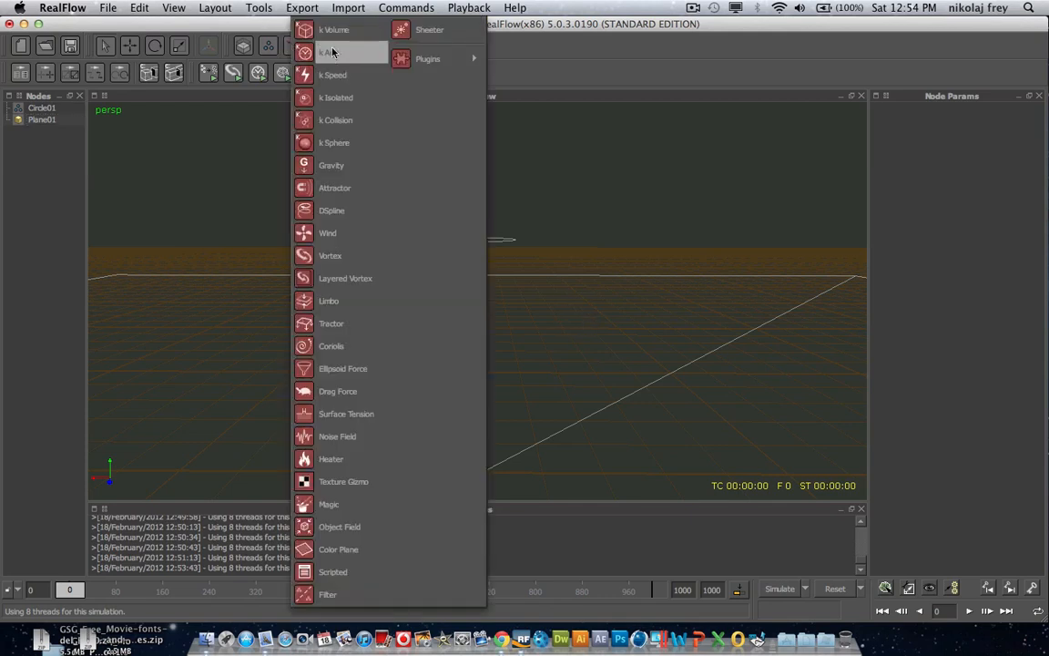
mouse_move(353, 57)
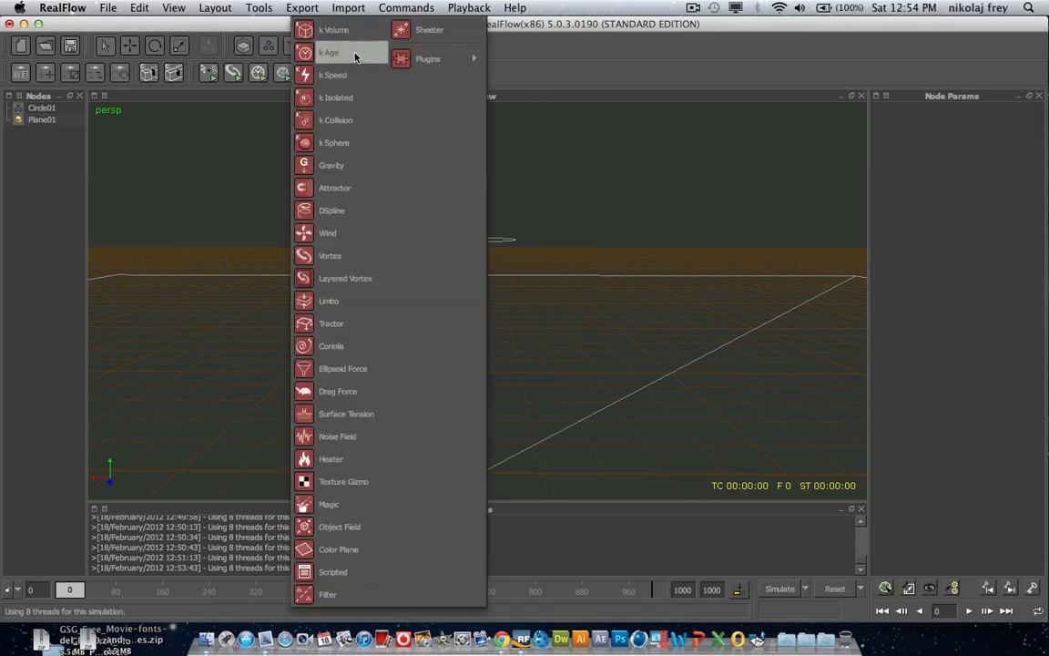
mouse_move(335, 29)
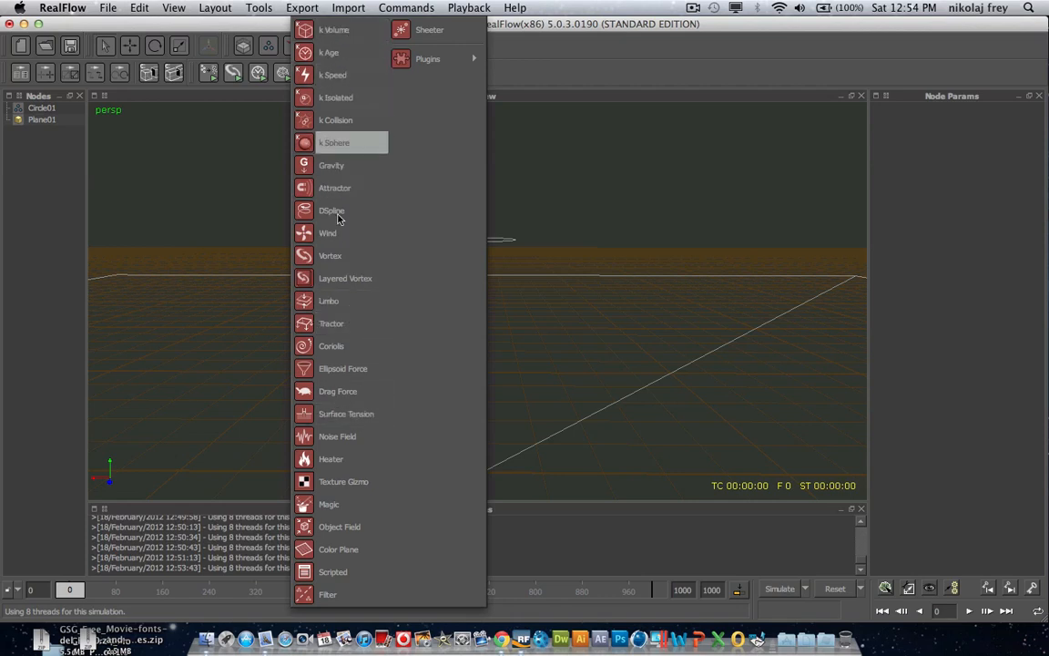
mouse_move(428, 58)
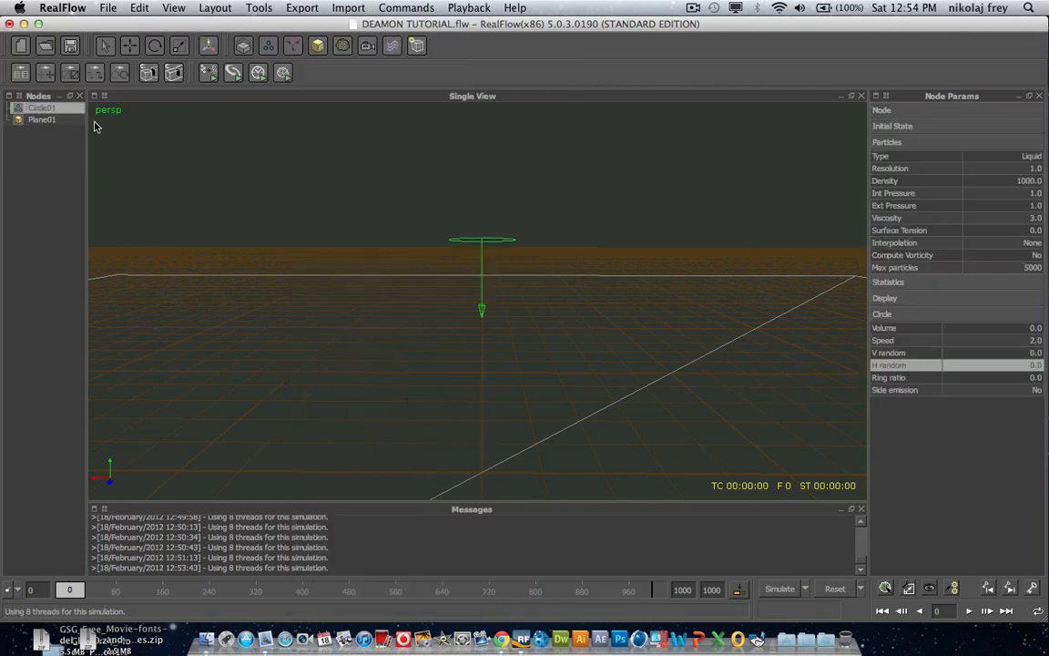
Step: Run a test simulation emitting a tall particle column, stop it, and reset to frame 0
left_click(778, 588)
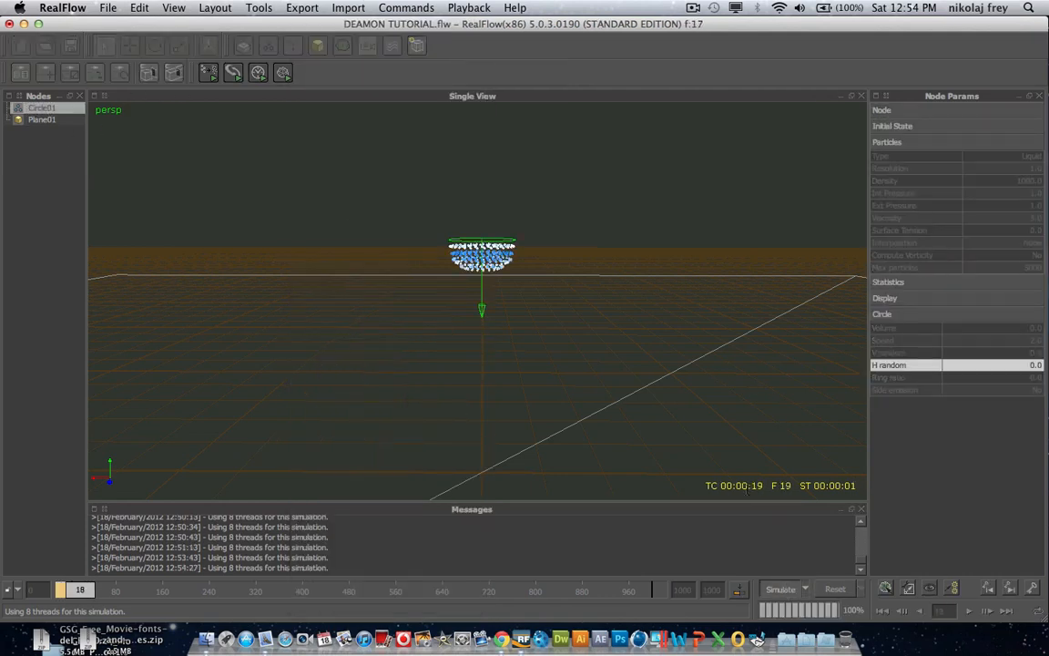
left_click(779, 588)
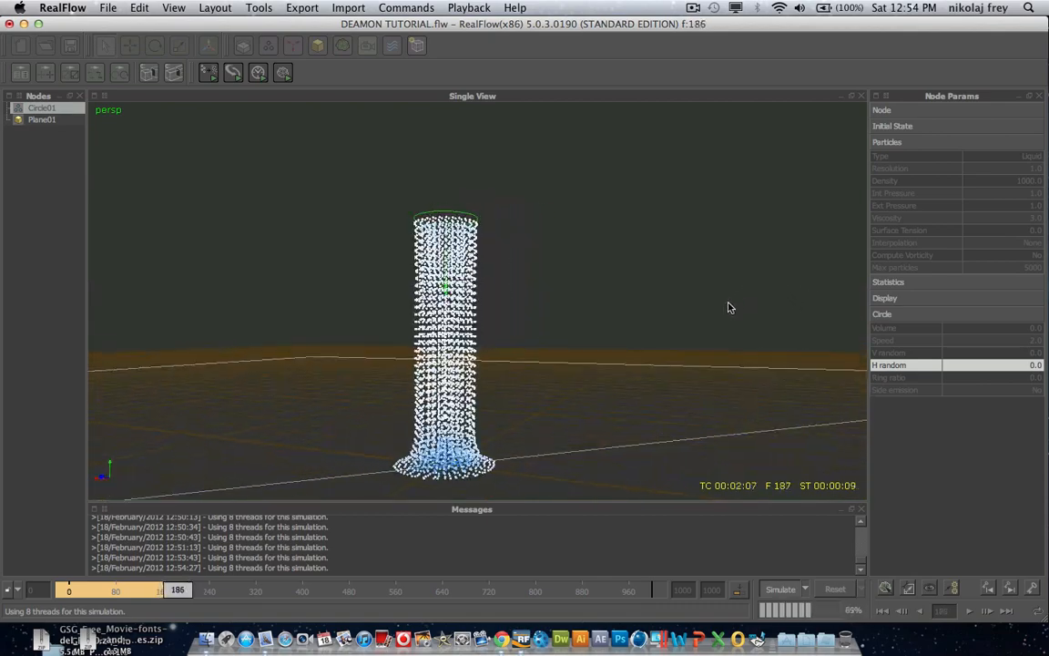
left_click(780, 589)
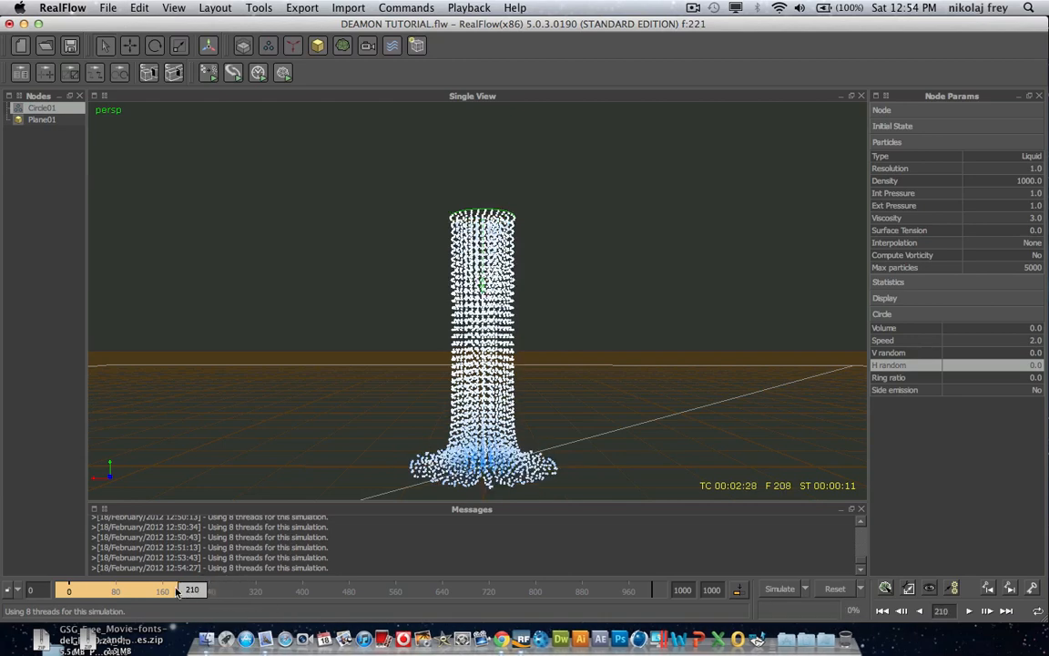
left_click(882, 612)
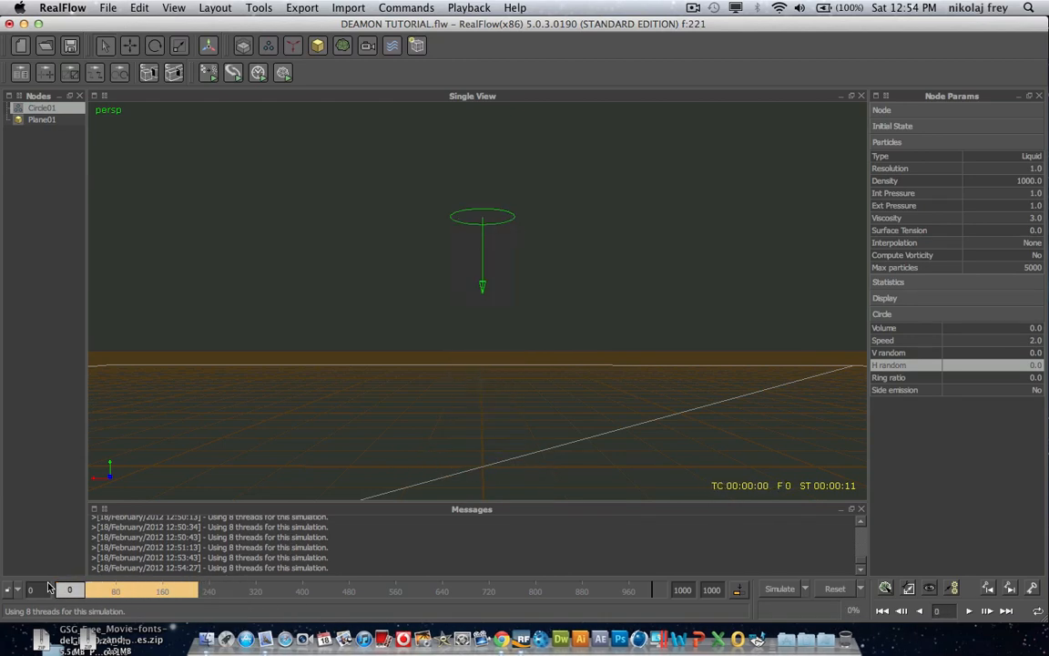
mouse_move(4, 282)
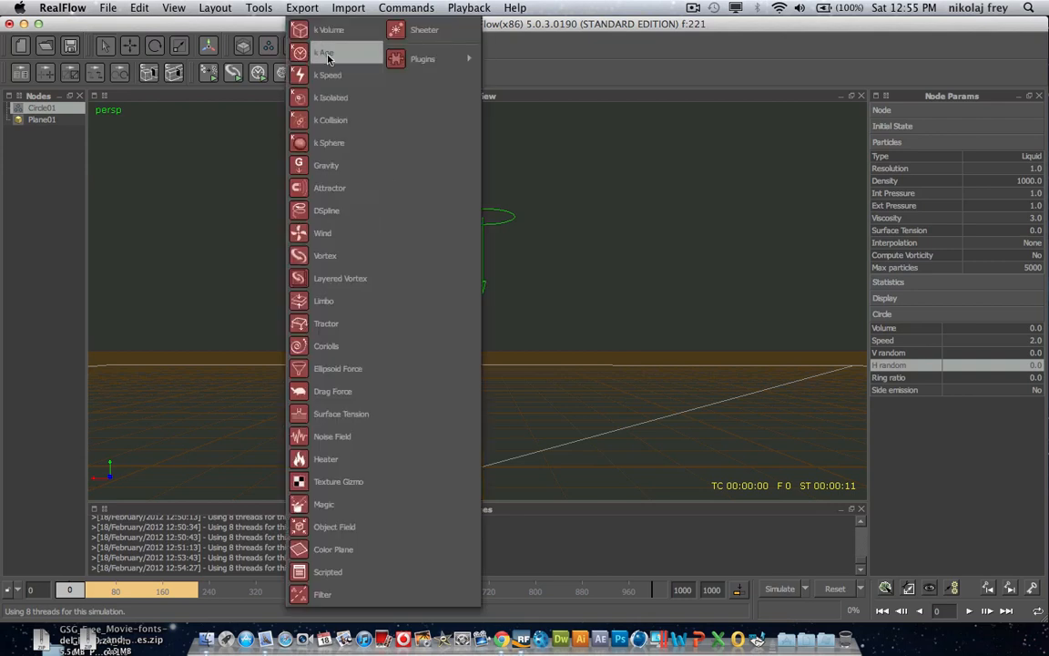
Step: Create a K Age daemon (K_Age03) from the Daemons menu
left_click(325, 51)
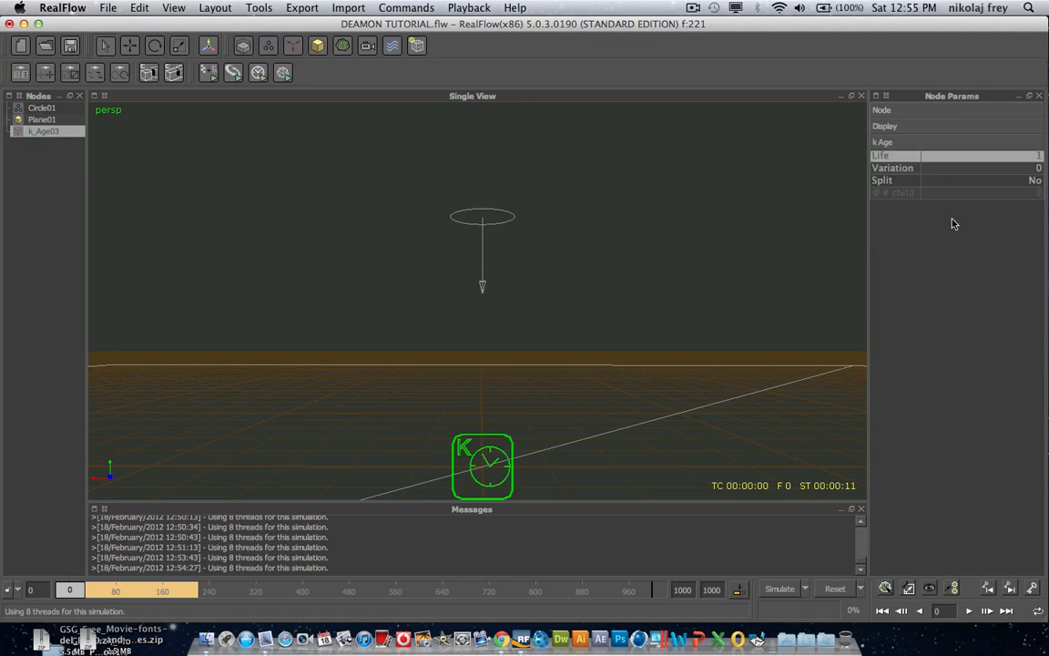
mouse_move(945, 177)
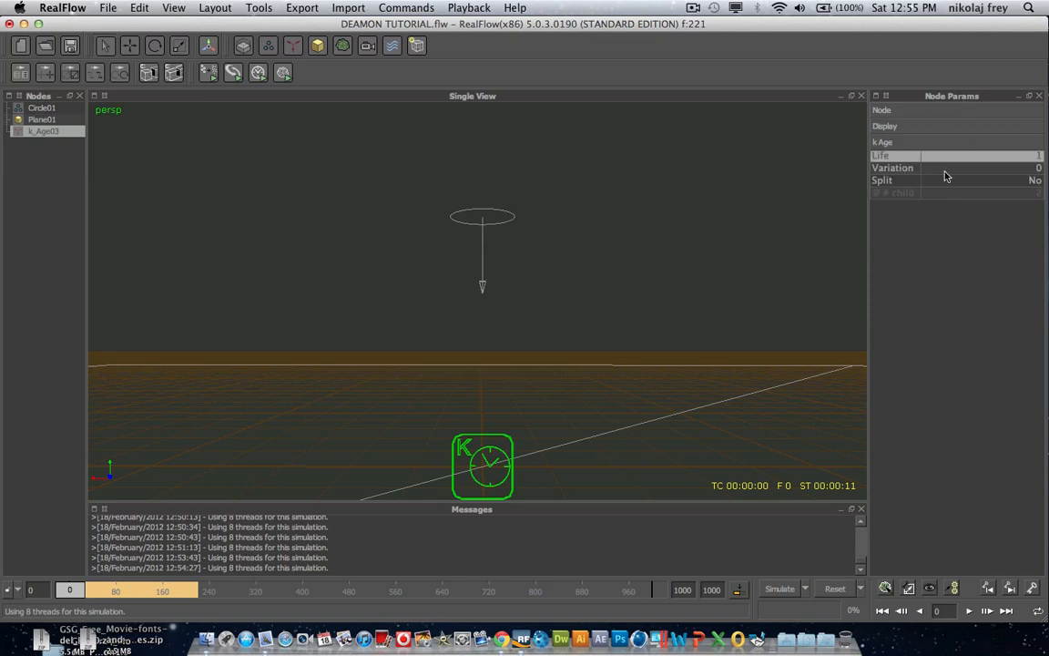
mouse_move(907, 225)
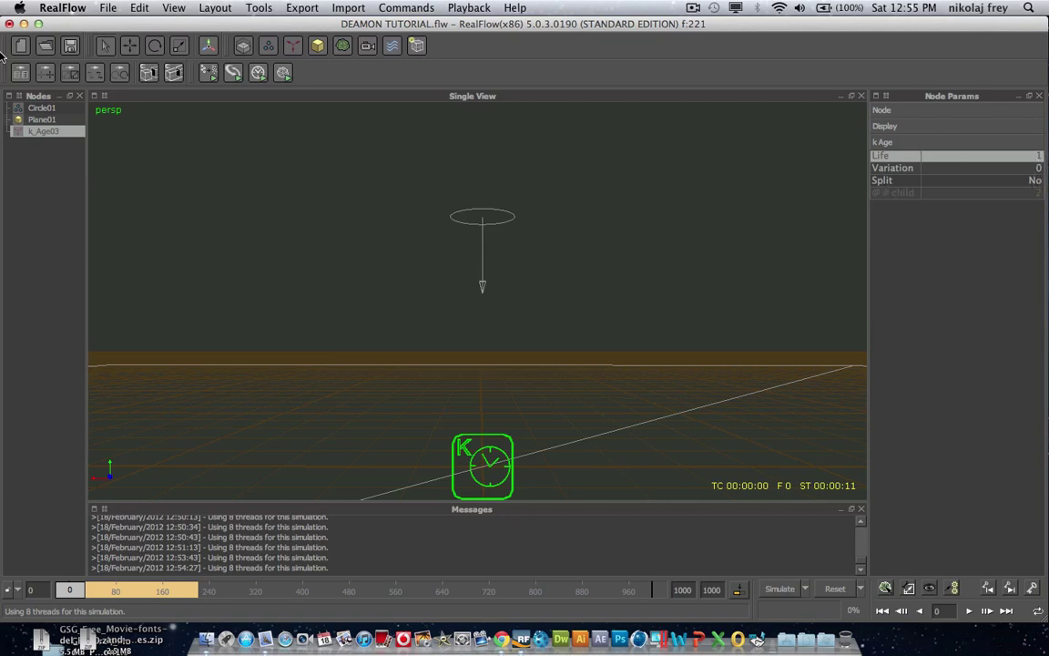
mouse_move(649, 244)
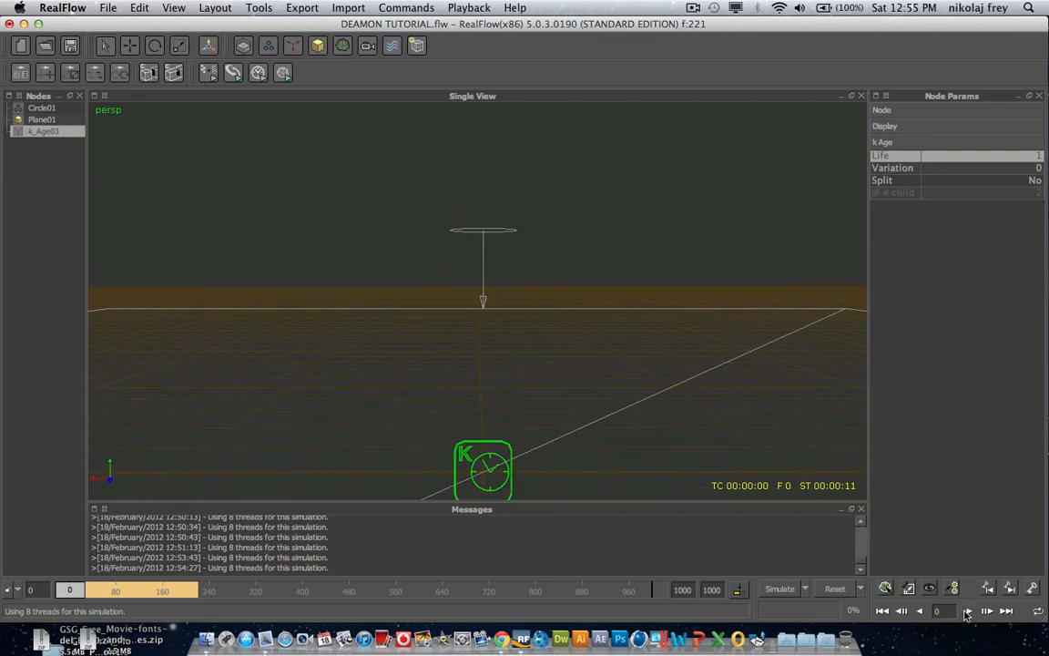
Step: Simulate a short particle burst with the K-Age daemon active, then reset and discard the cache
left_click(967, 612)
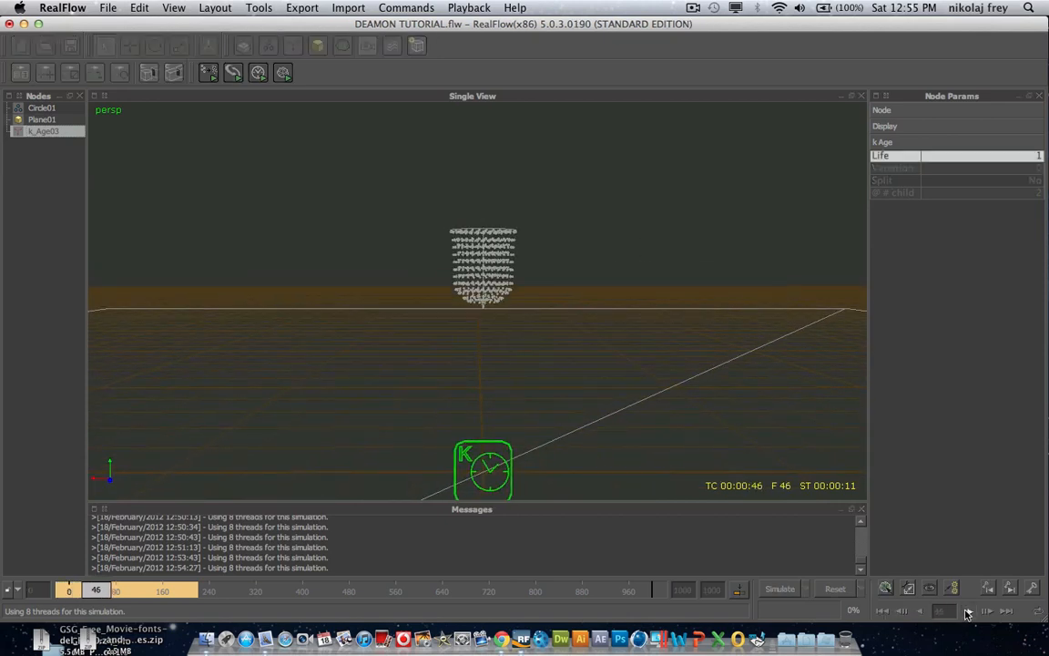
left_click(970, 612)
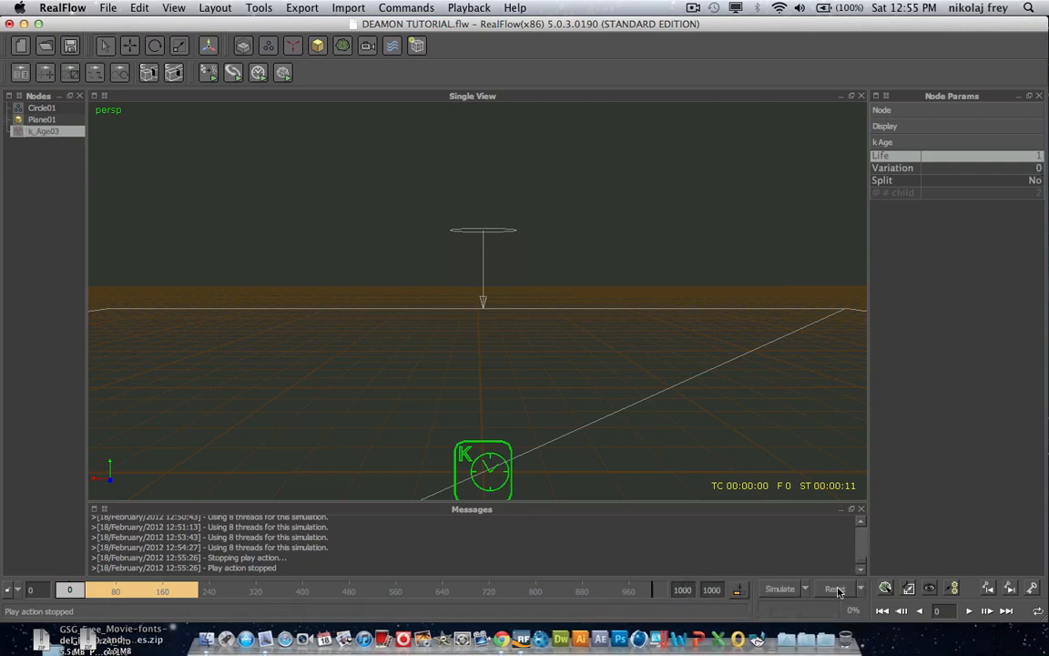
left_click(835, 589)
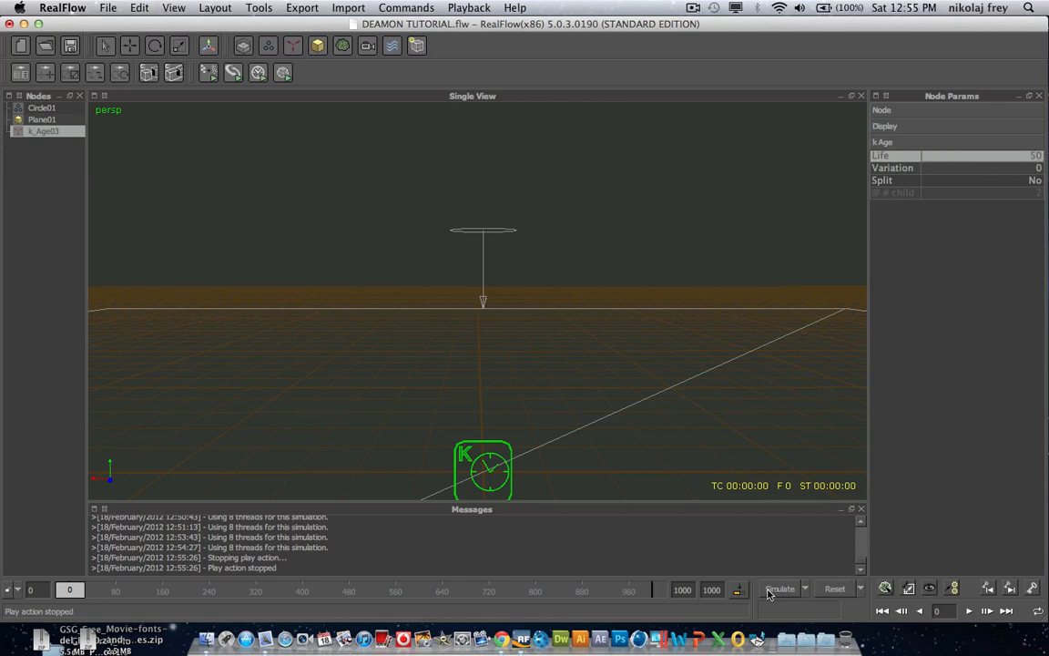
Step: Simulate with particle life 50 so aged particles vanish, then scrub back through the cached frames
left_click(780, 589)
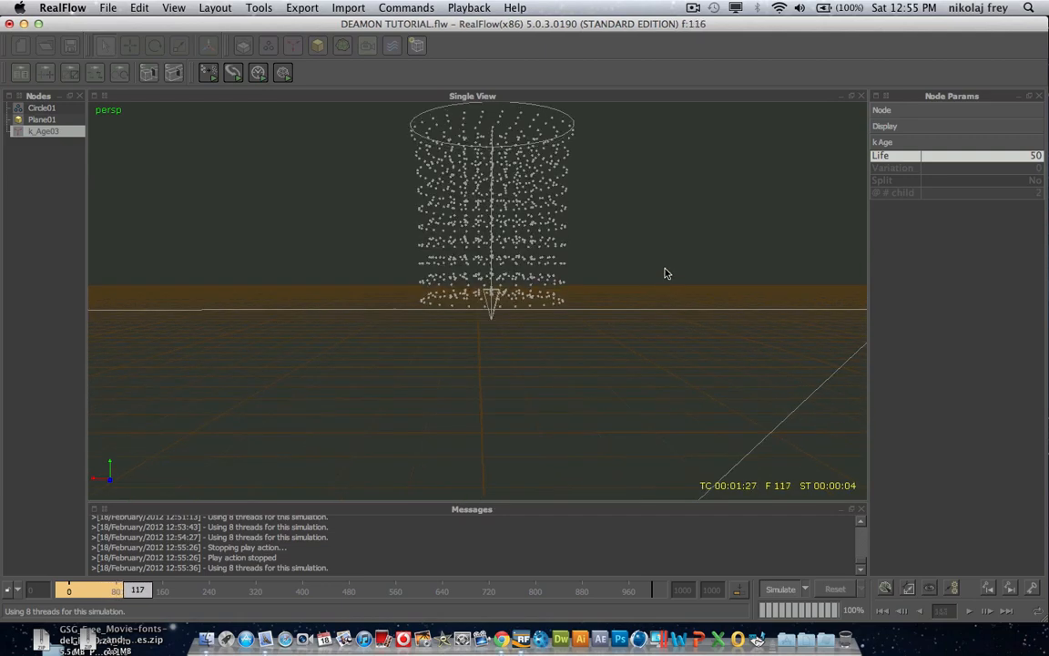
left_click(969, 612)
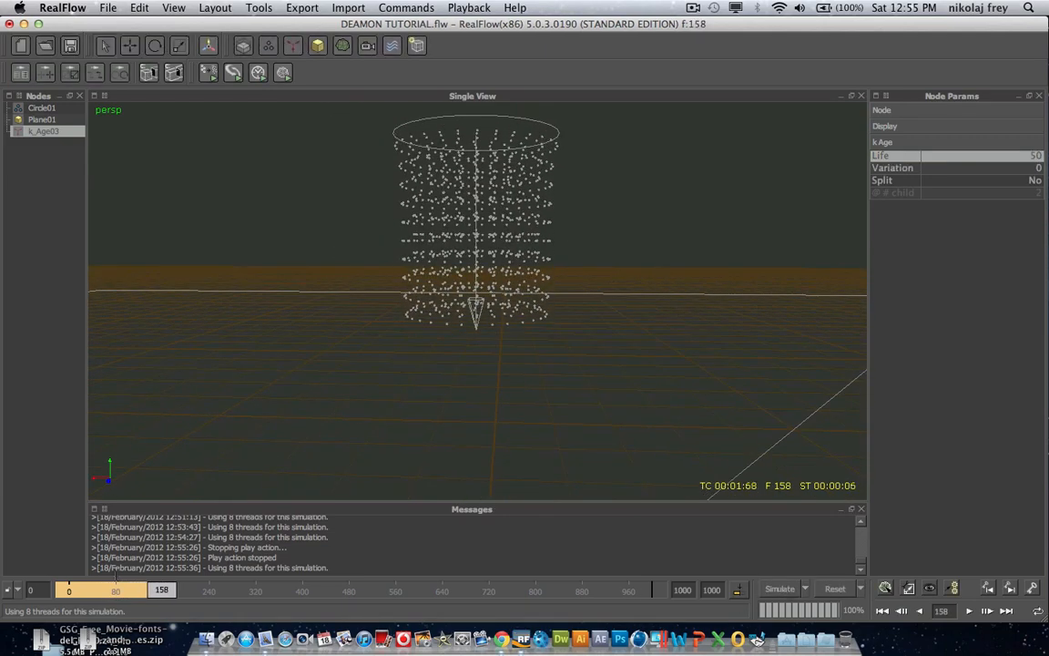
left_click_drag(160, 591, 111, 590)
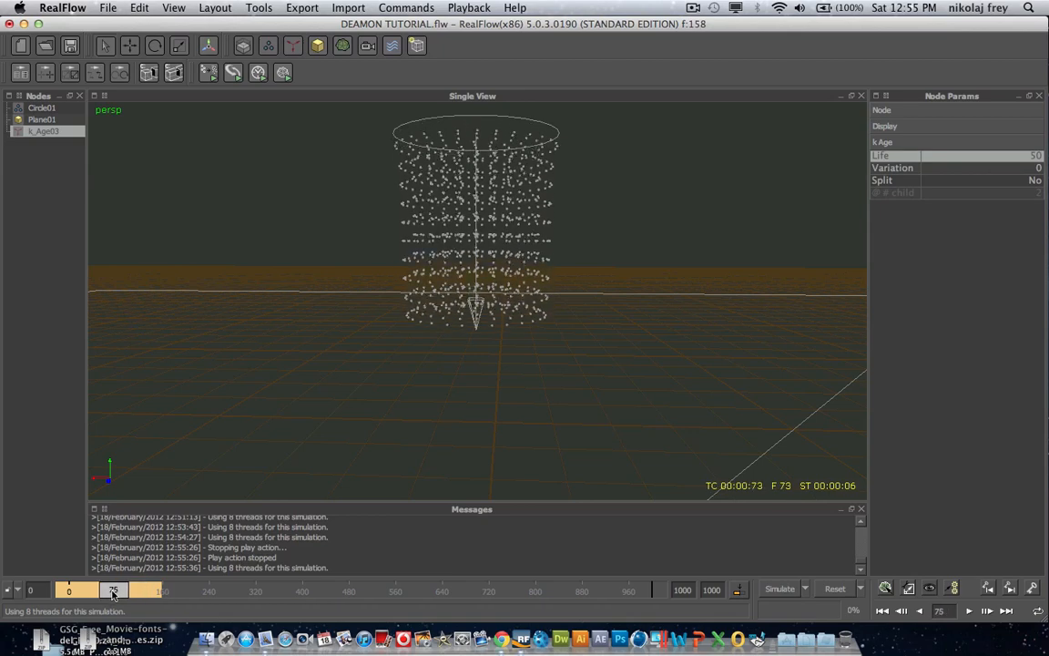
left_click_drag(113, 590, 99, 591)
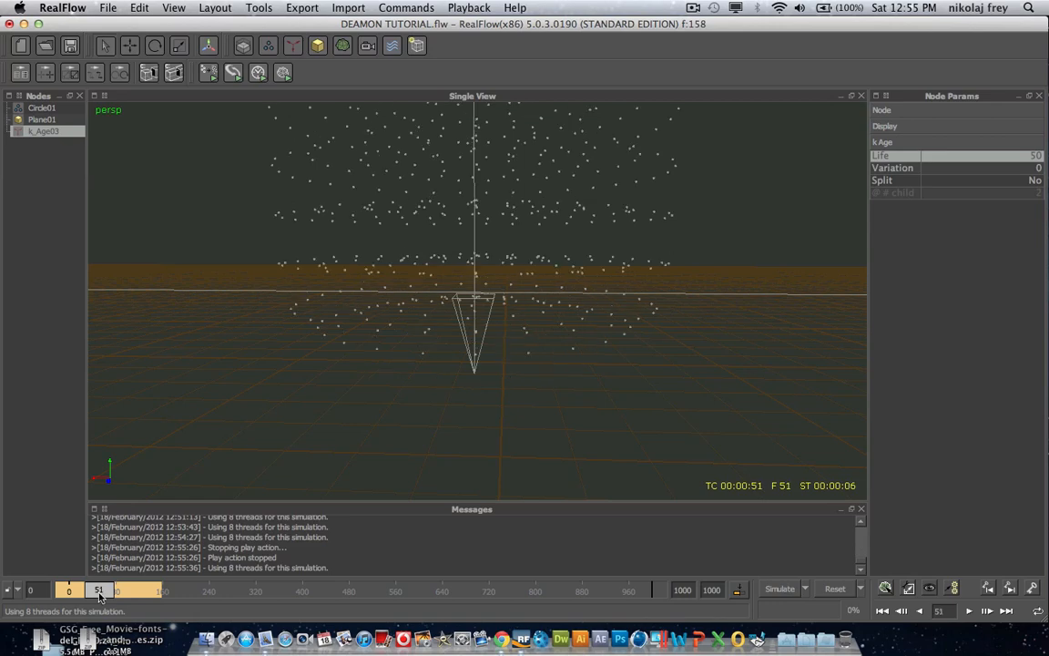
left_click_drag(98, 591, 95, 590)
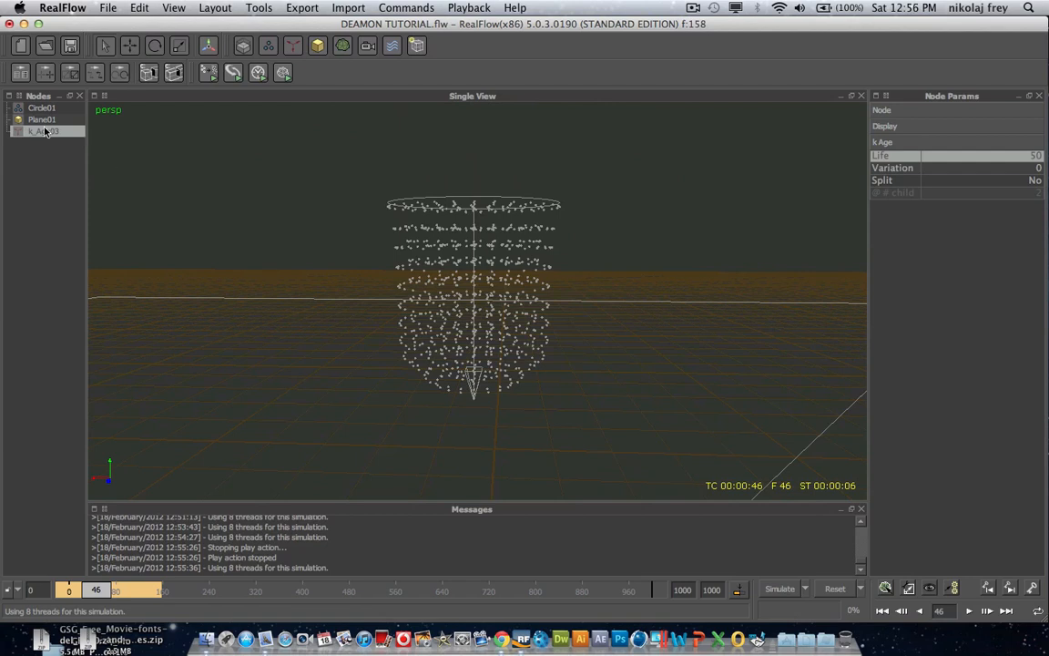
Step: Give Circle01 horizontal randomness 2, re-simulate the scattered spray and review its frames
left_click(42, 107)
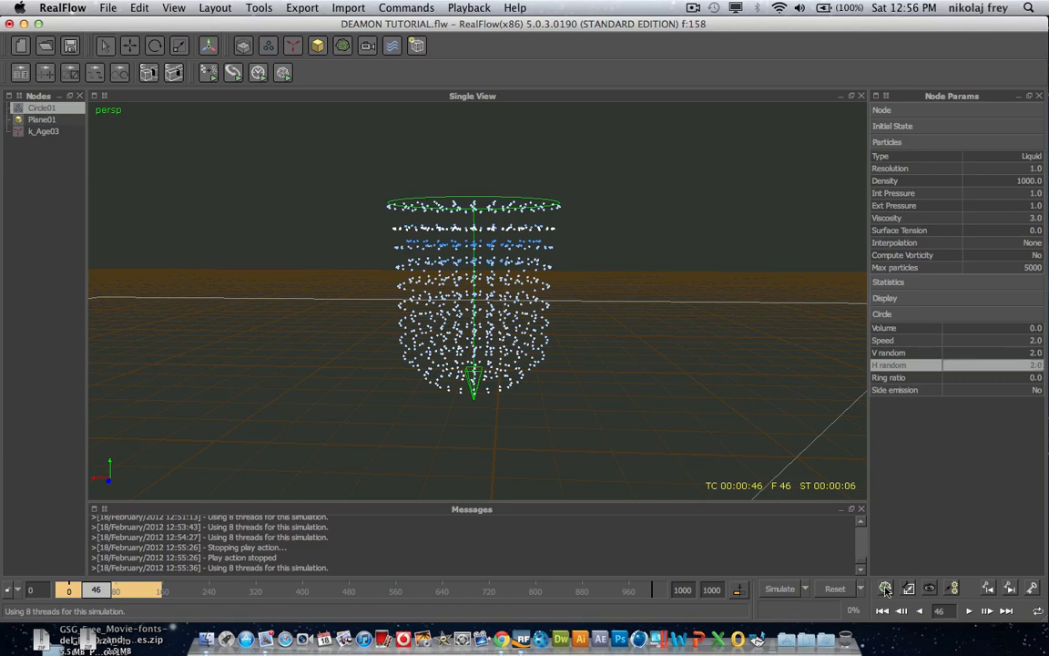
left_click(834, 589)
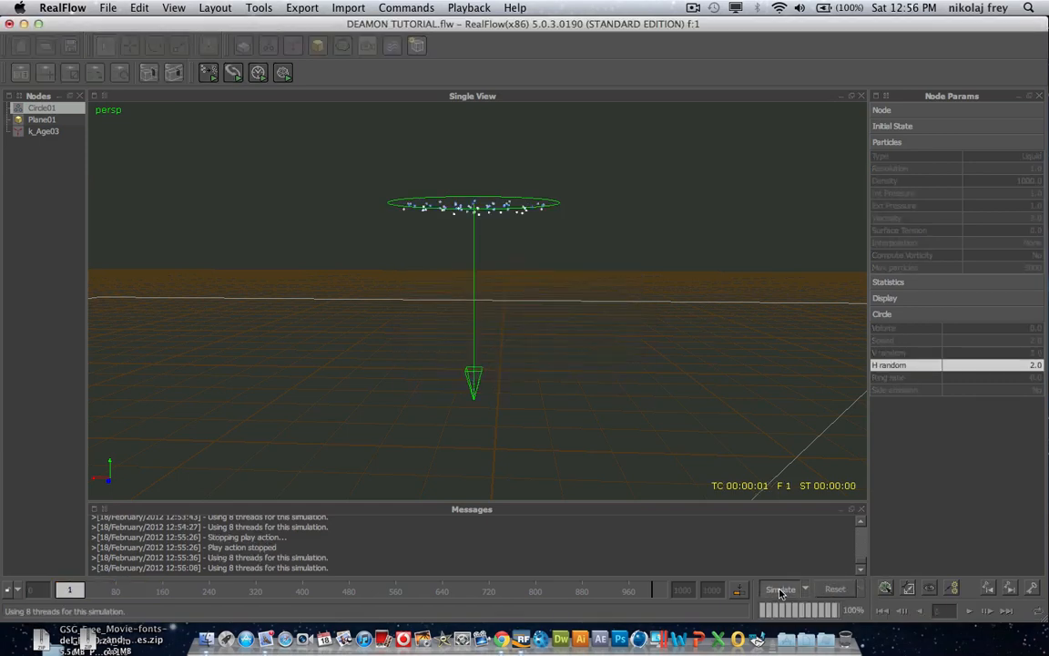
left_click(780, 590)
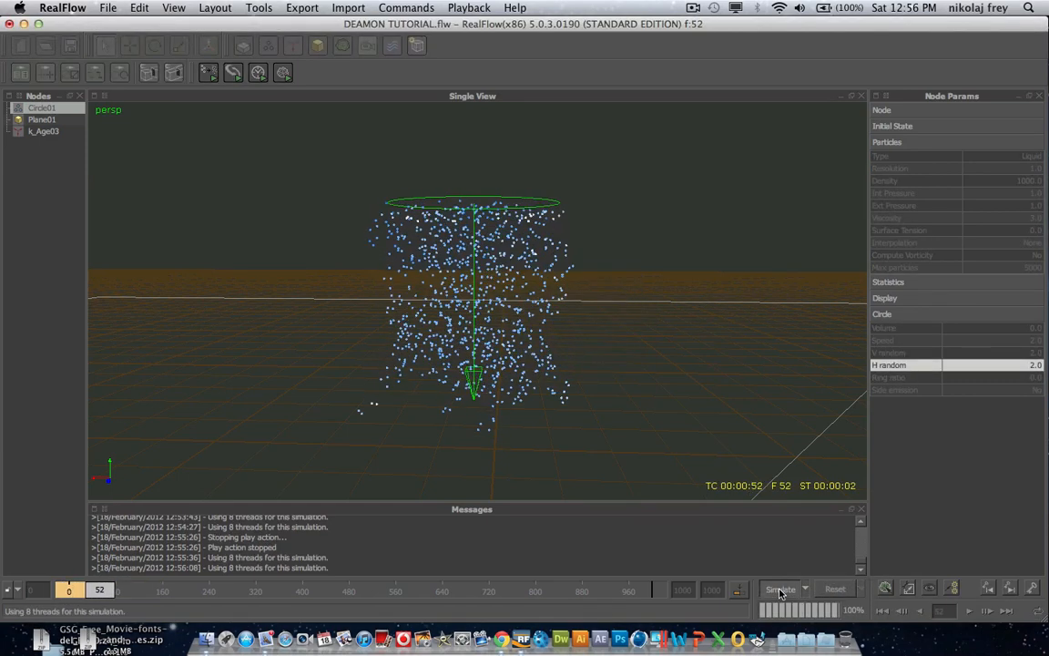
left_click(780, 590)
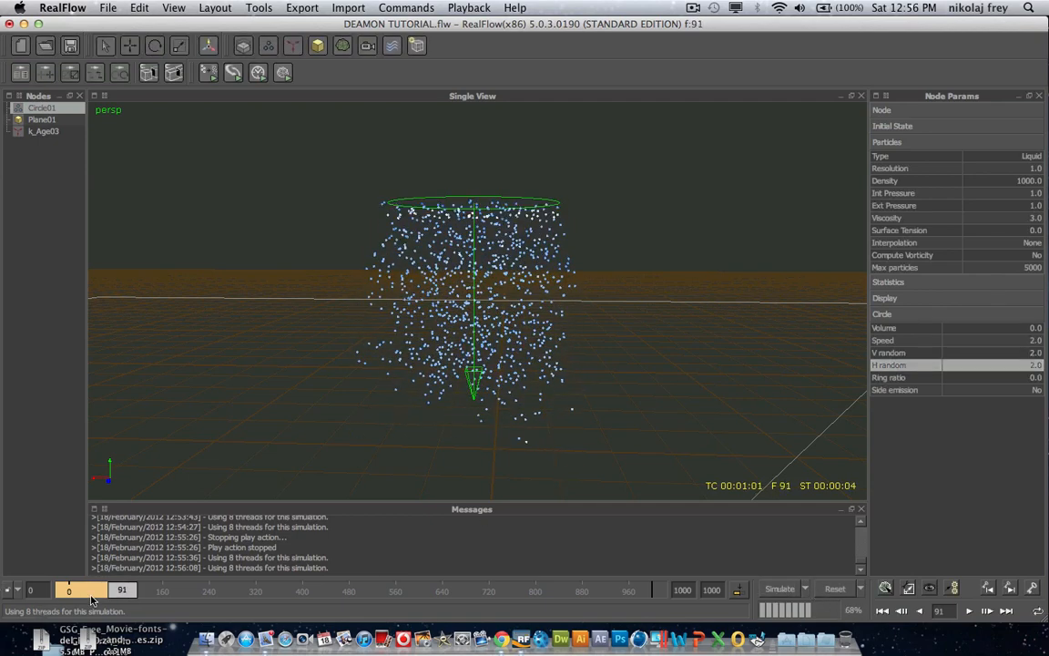
left_click_drag(120, 591, 94, 590)
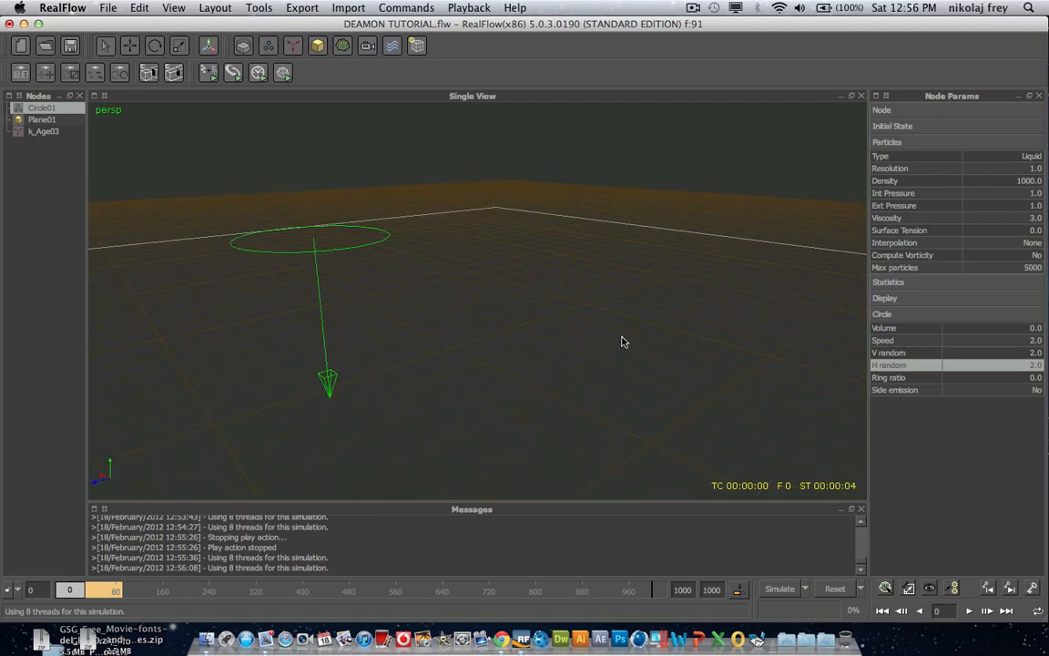
Step: Bring the K-Age daemon into view and select K_Age03 to show its aging settings
left_click_drag(623, 342, 696, 331)
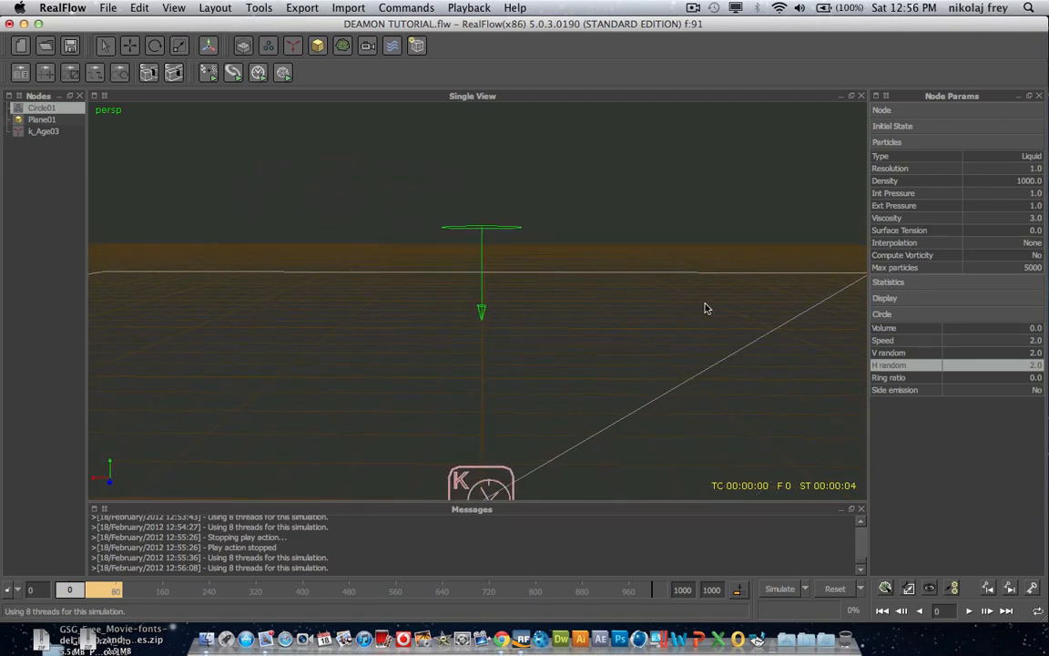
left_click(44, 131)
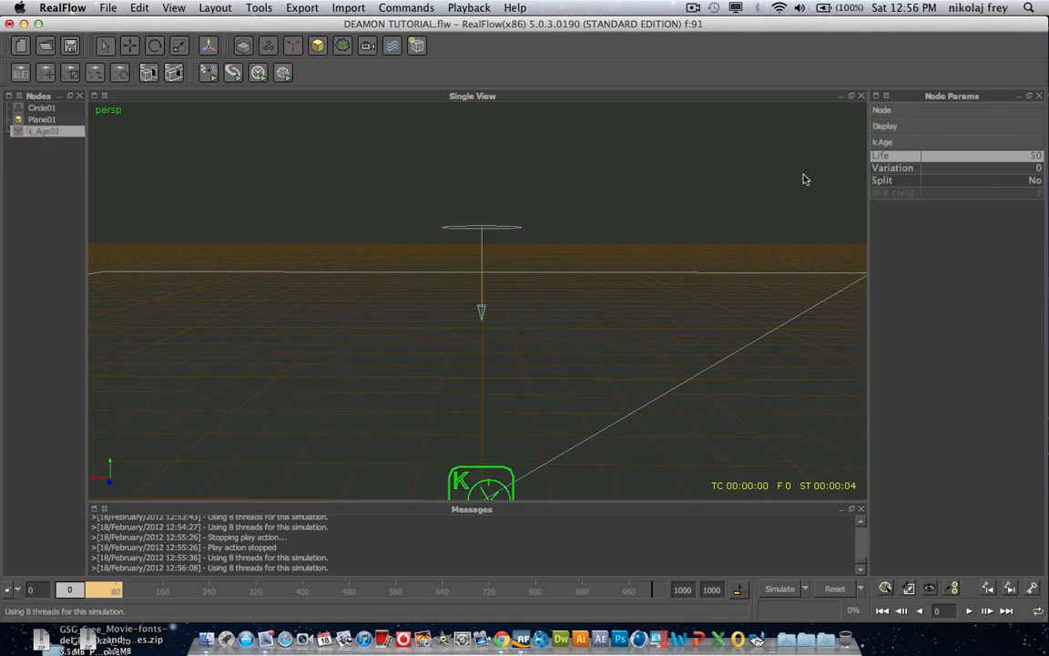
mouse_move(687, 332)
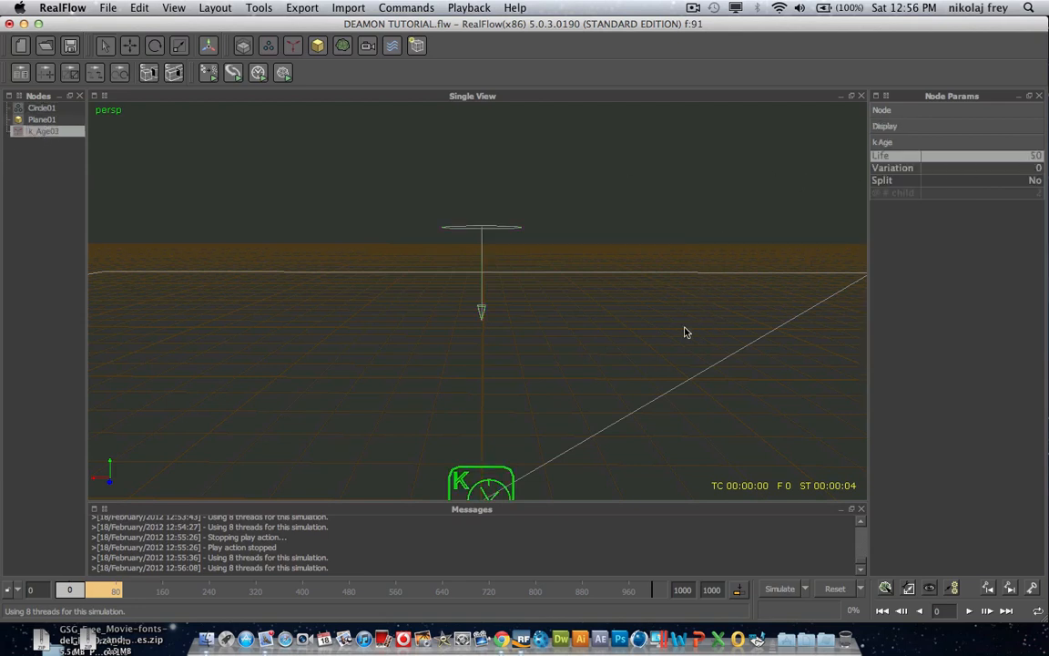
mouse_move(295, 273)
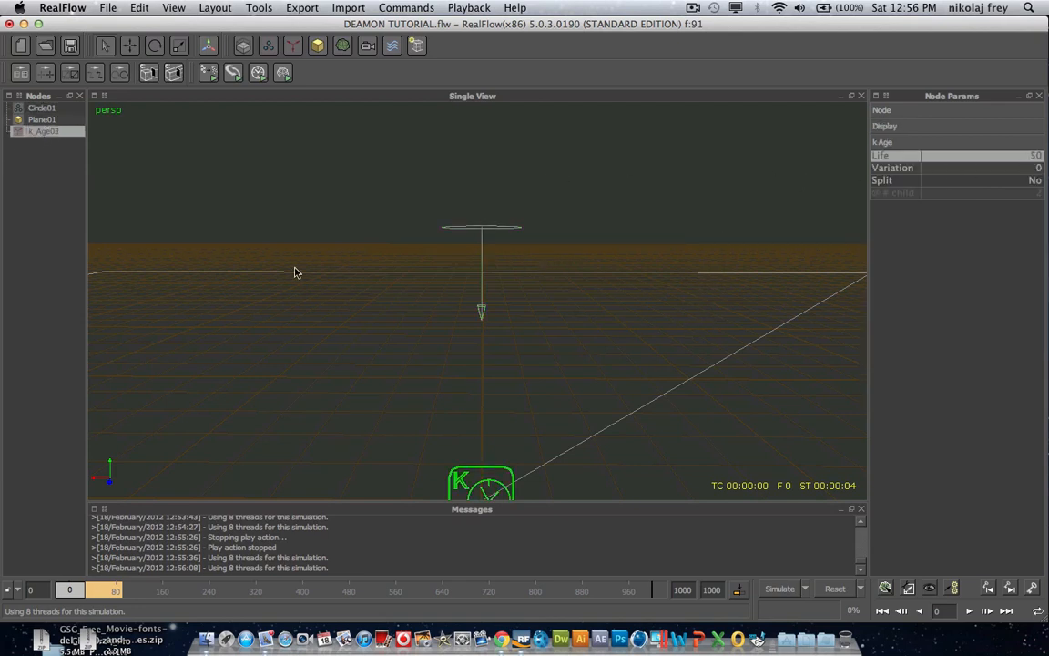
mouse_move(299, 266)
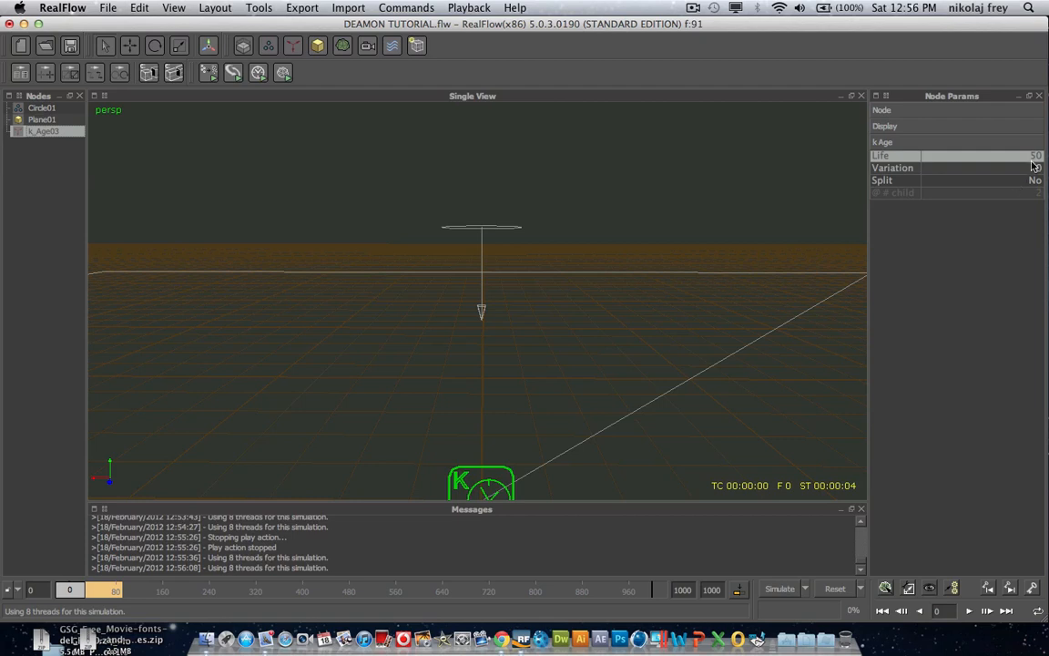
Step: Set K_Age03 life to 75 with Split on (2 children), reset, and reselect Circle01
left_click(980, 154)
type("75")
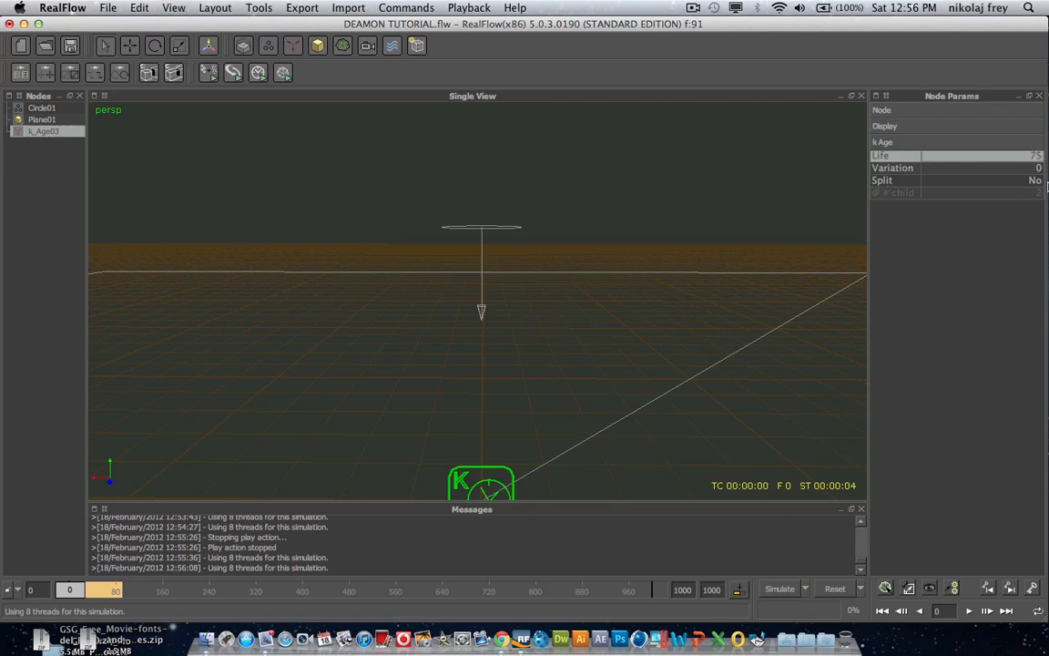
left_click(1035, 181)
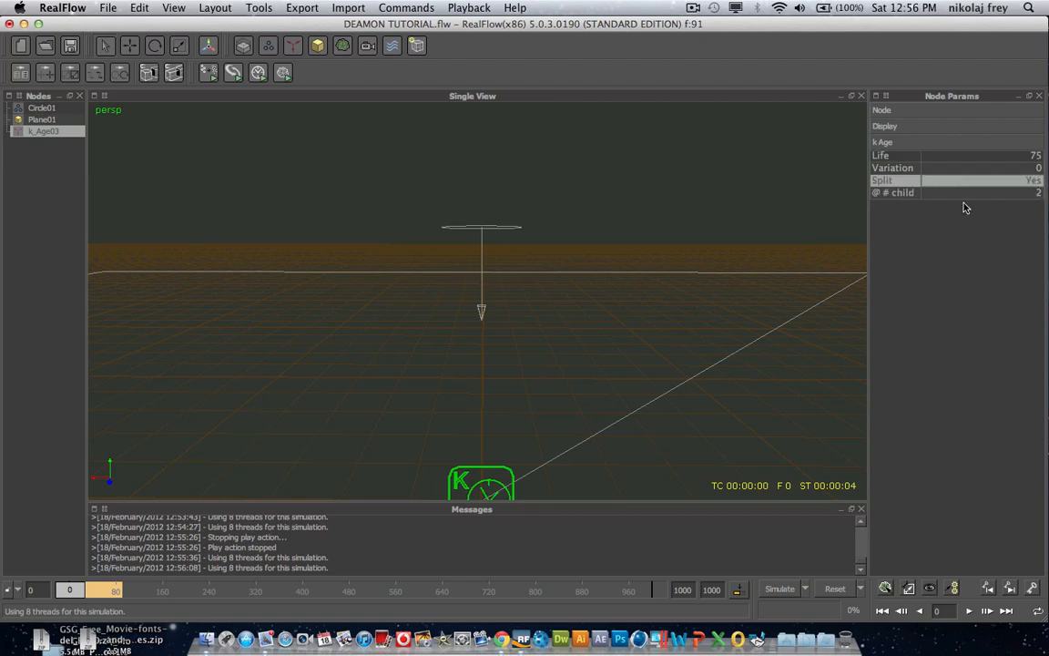
mouse_move(922, 255)
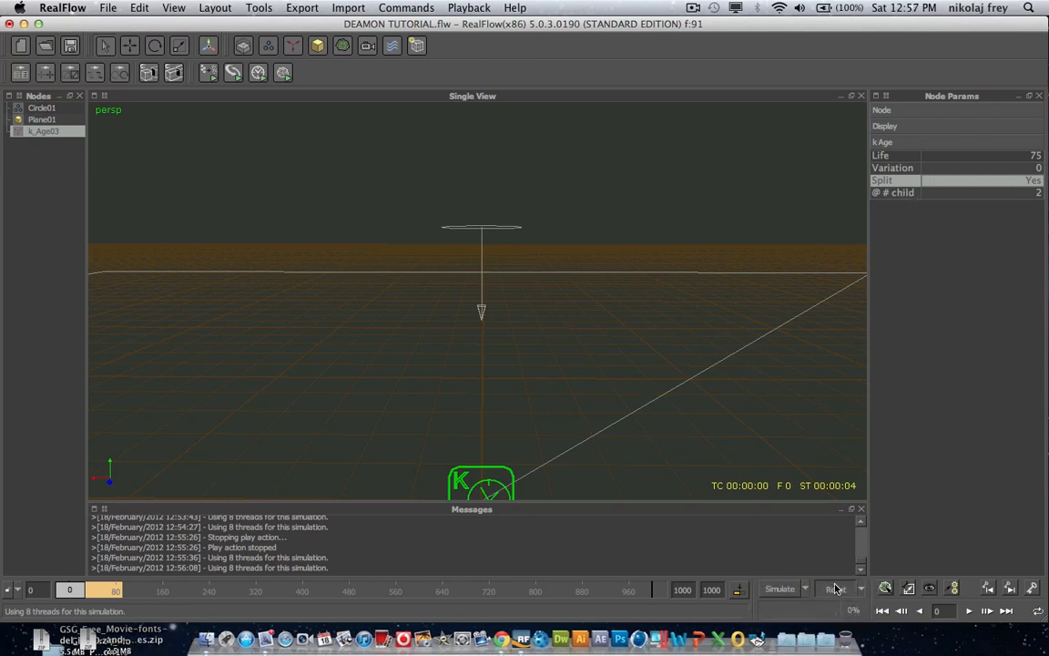
left_click(835, 589)
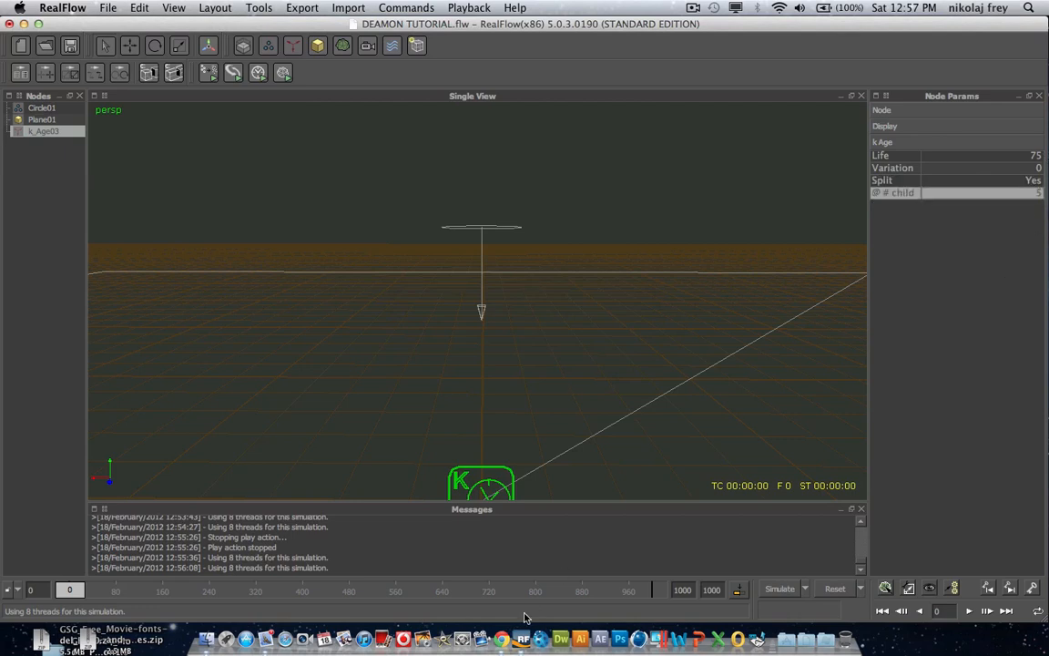
left_click(40, 107)
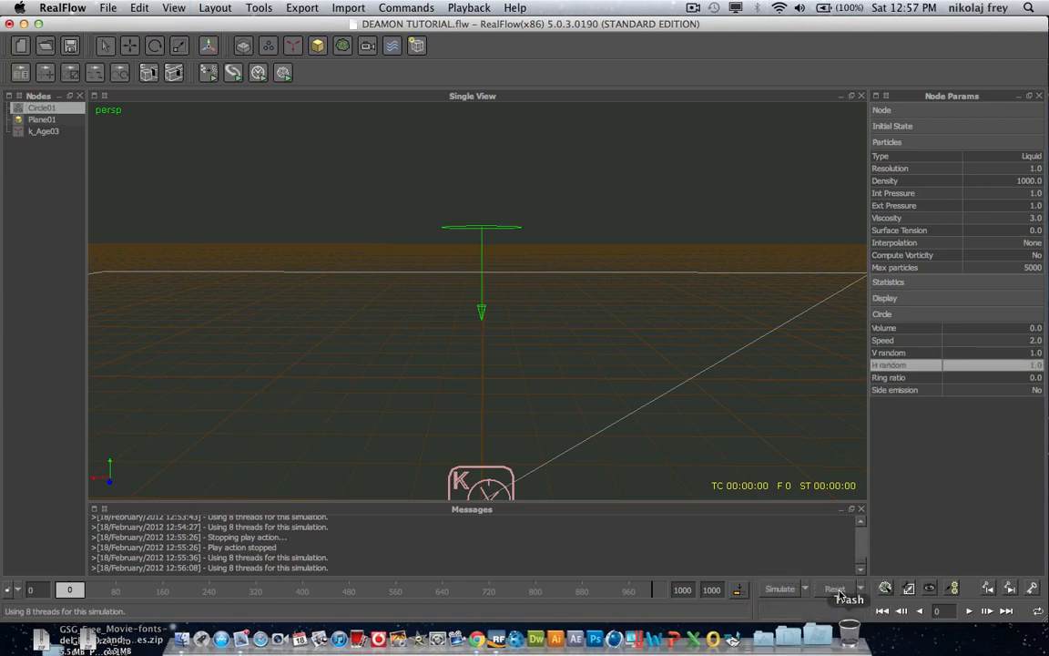
Step: Simulate the splitting spray over about 100 frames, stop, and restart to reach the cache prompt
left_click(780, 589)
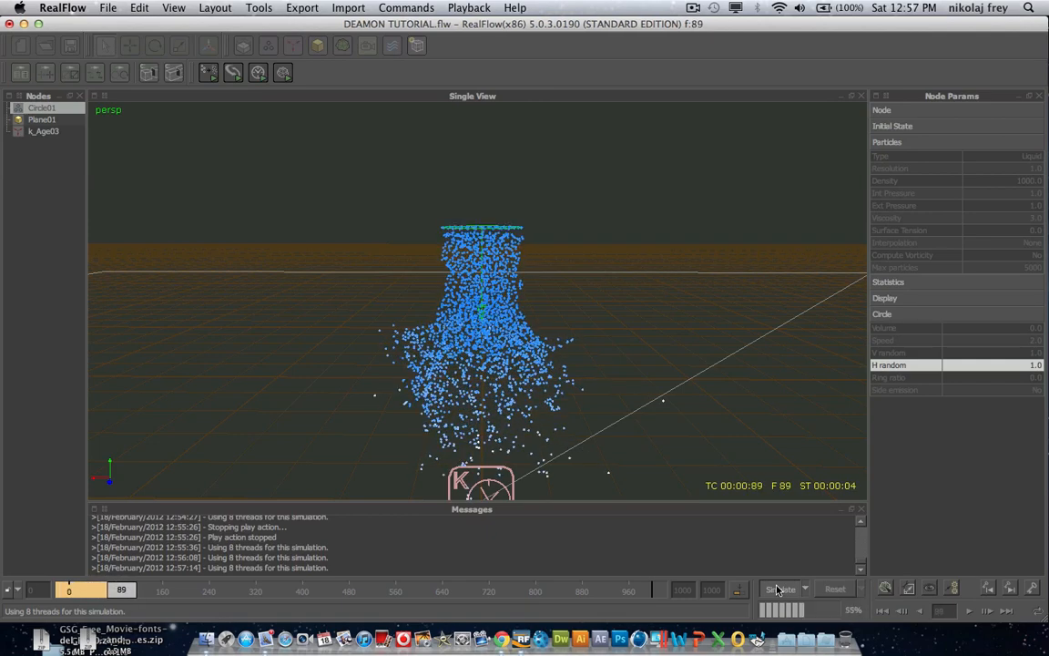
left_click(780, 589)
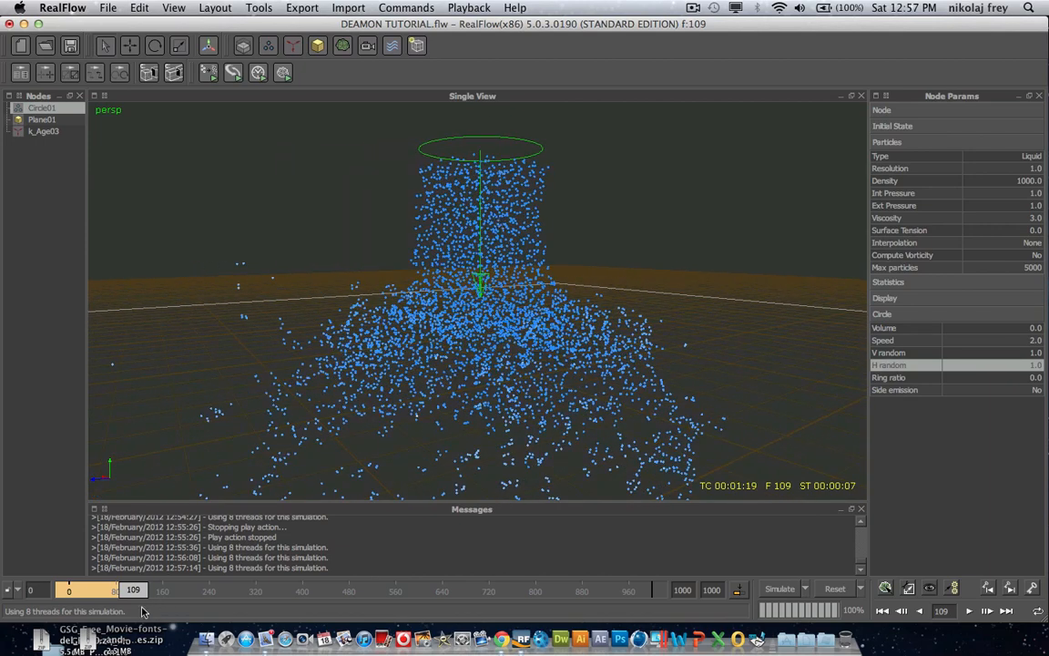
left_click(835, 586)
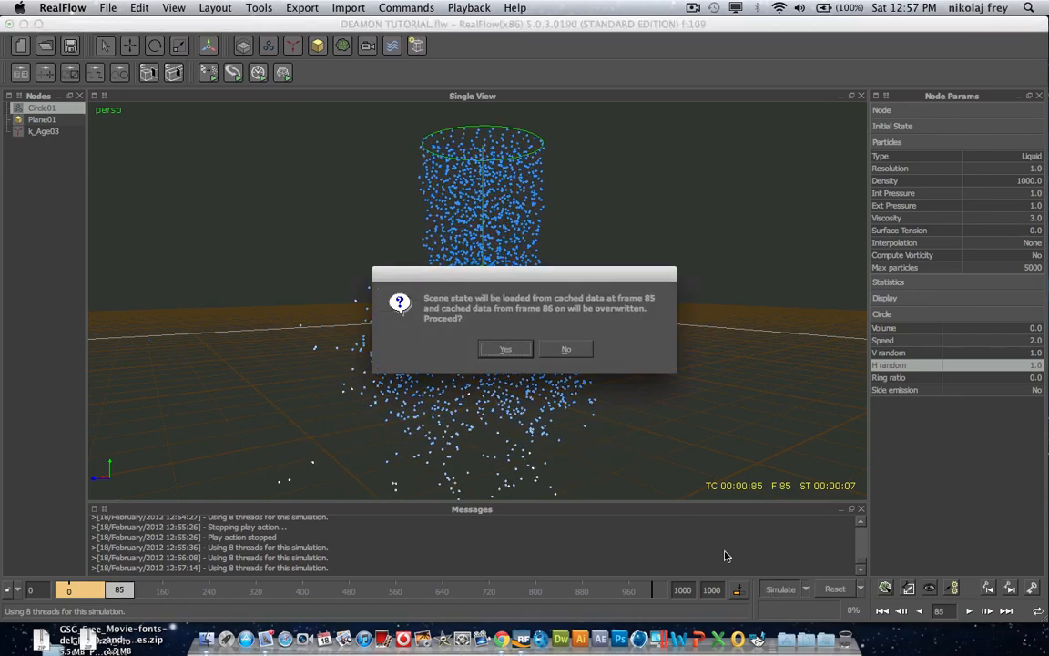
Step: Resume simulating from cached frame 85, inspect the spray, then stop and return to frame 0
left_click(504, 350)
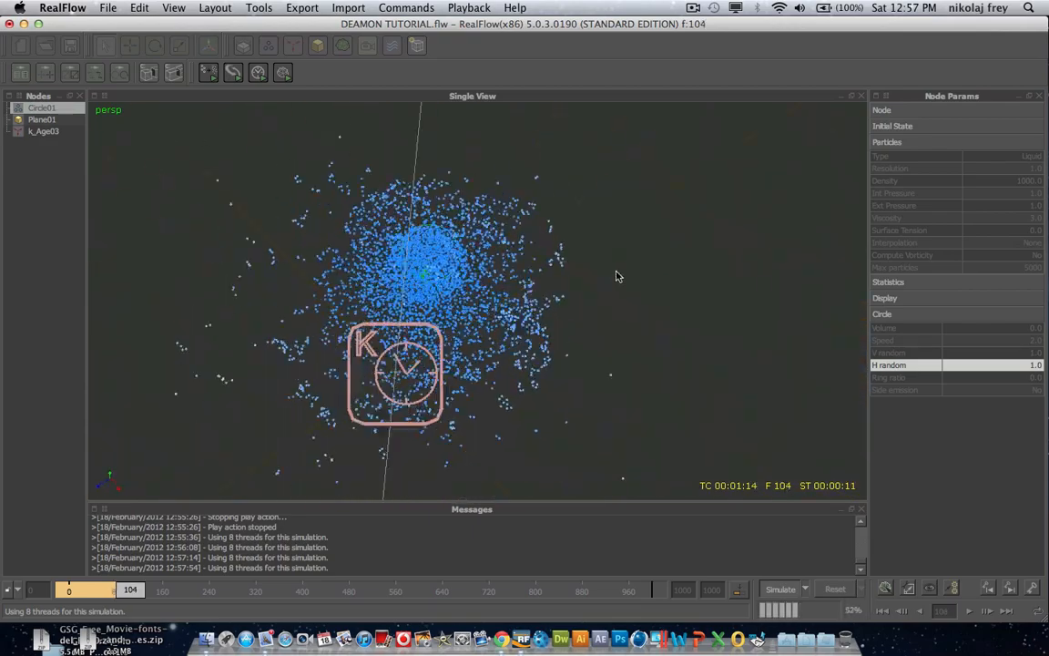
left_click(780, 590)
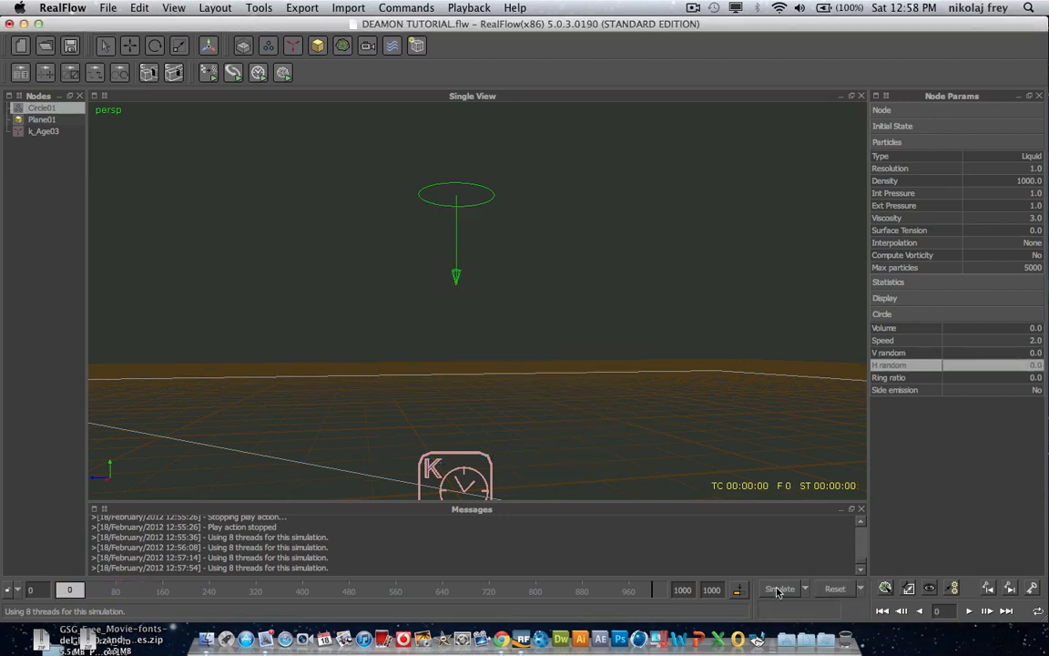
left_click(780, 588)
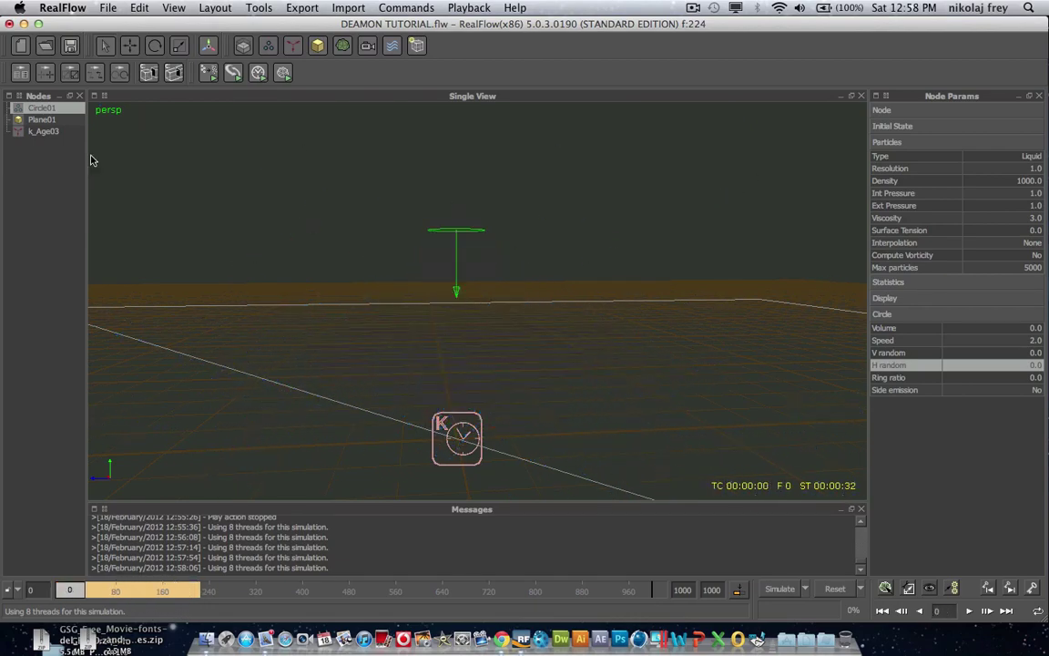
Step: Select K_Age03 to show its settings for raising the child count per split
left_click(44, 131)
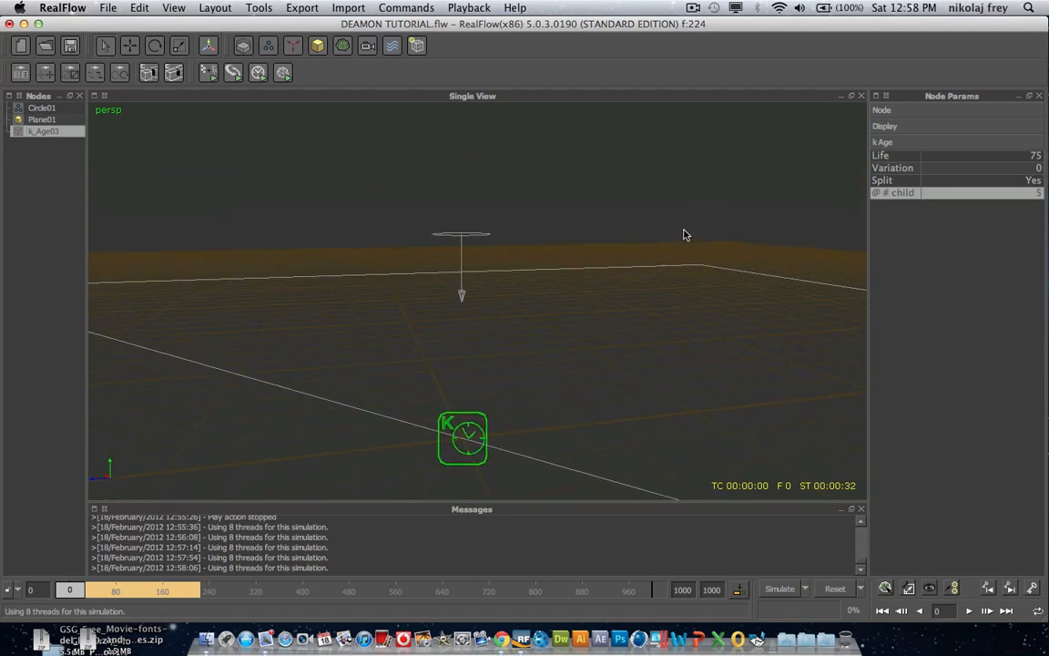
left_click(44, 132)
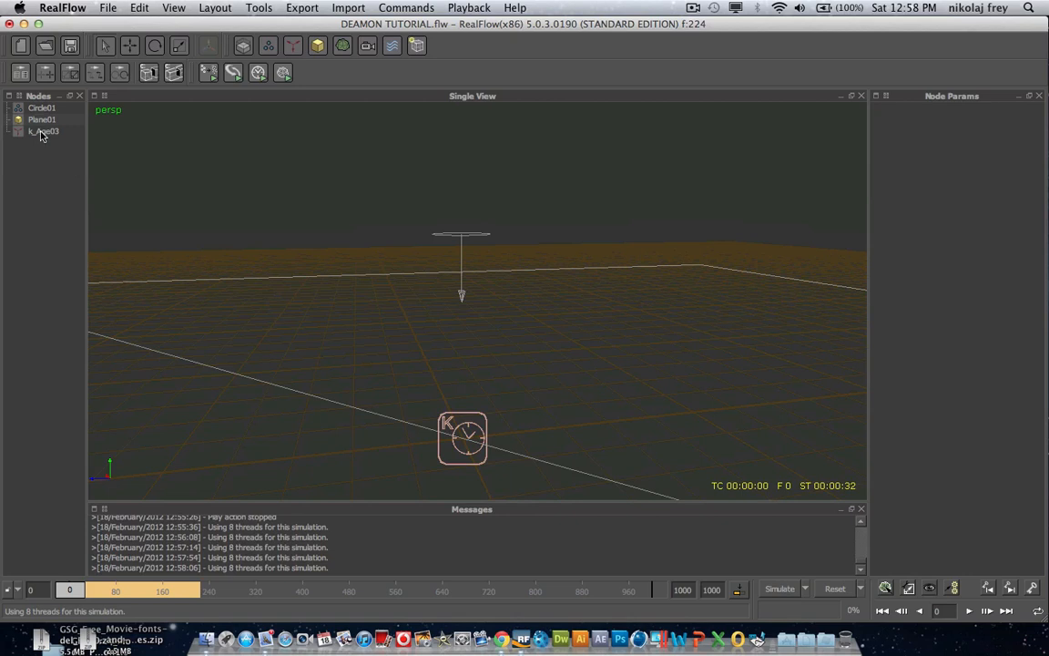
left_click(44, 131)
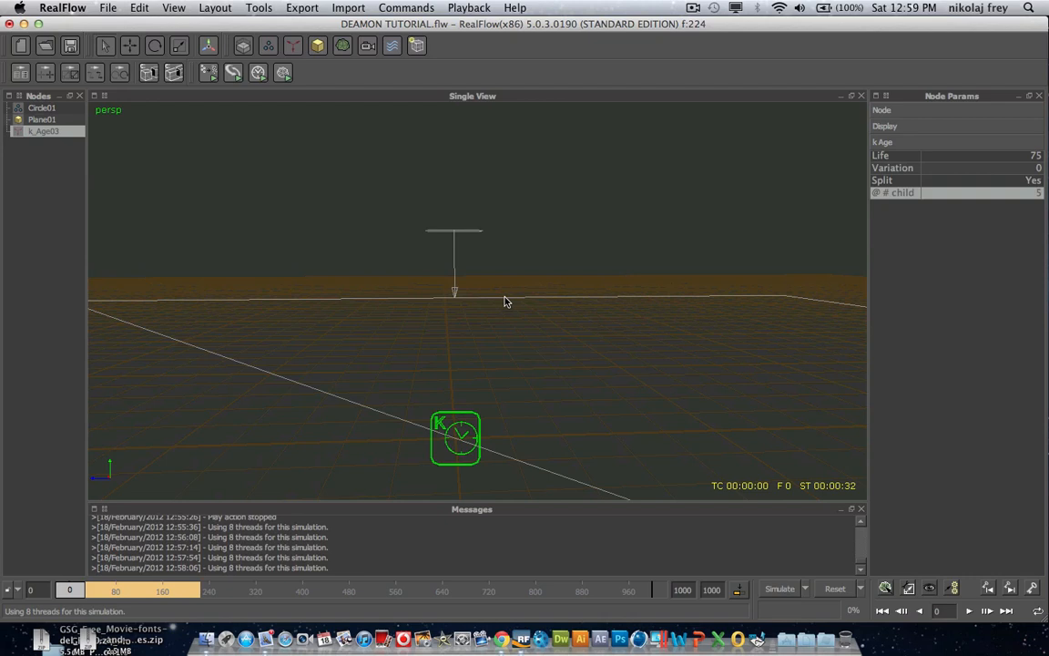
mouse_move(1032, 184)
type("3")
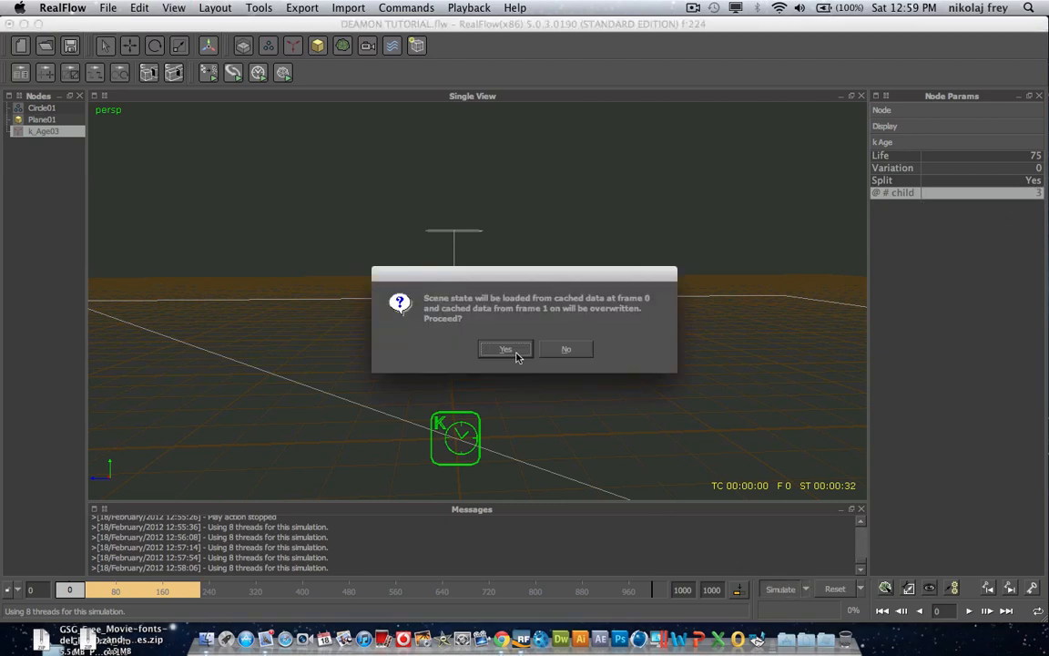
Step: Confirm the cached-data prompt so the simulation reruns from frame 0 and overwrites the cache
left_click(507, 350)
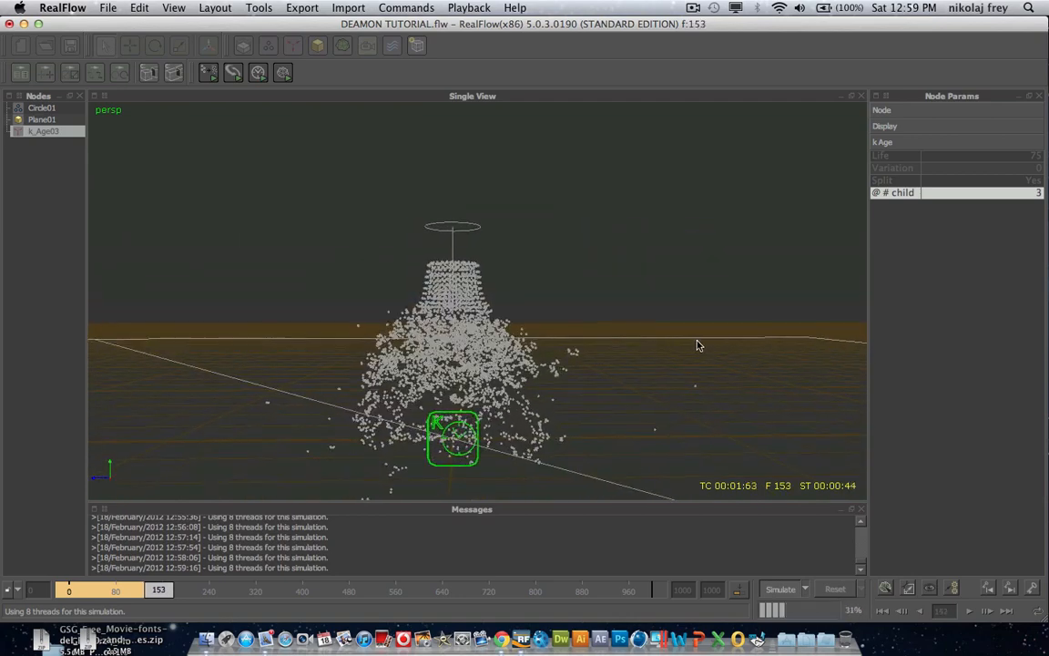
Step: Reset the simulation, clearing all particles back to frame 0
left_click(834, 588)
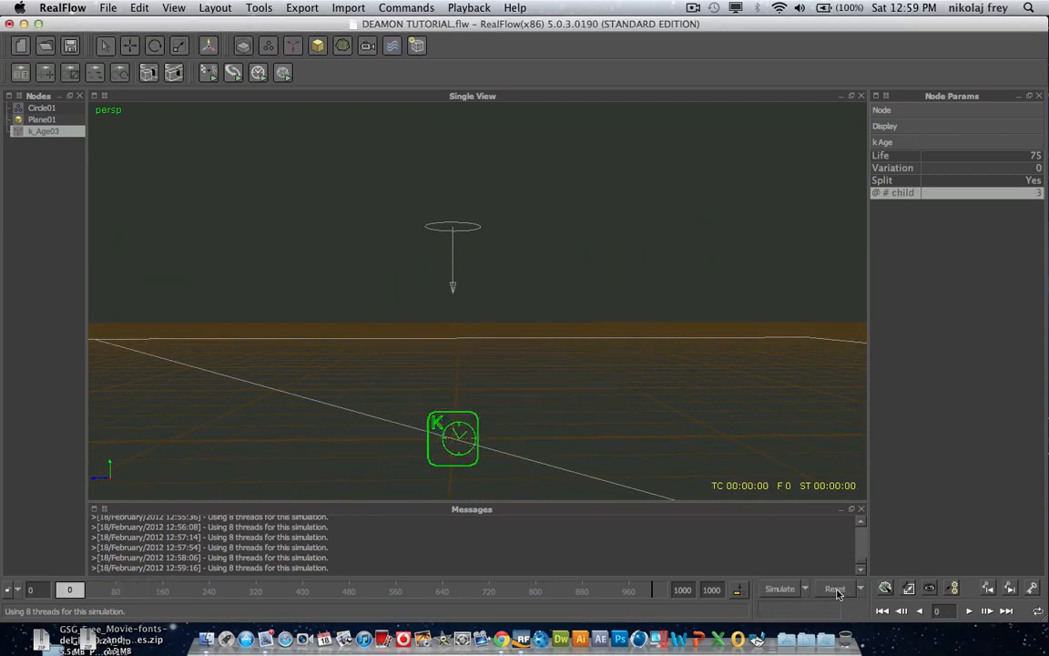
mouse_move(168, 346)
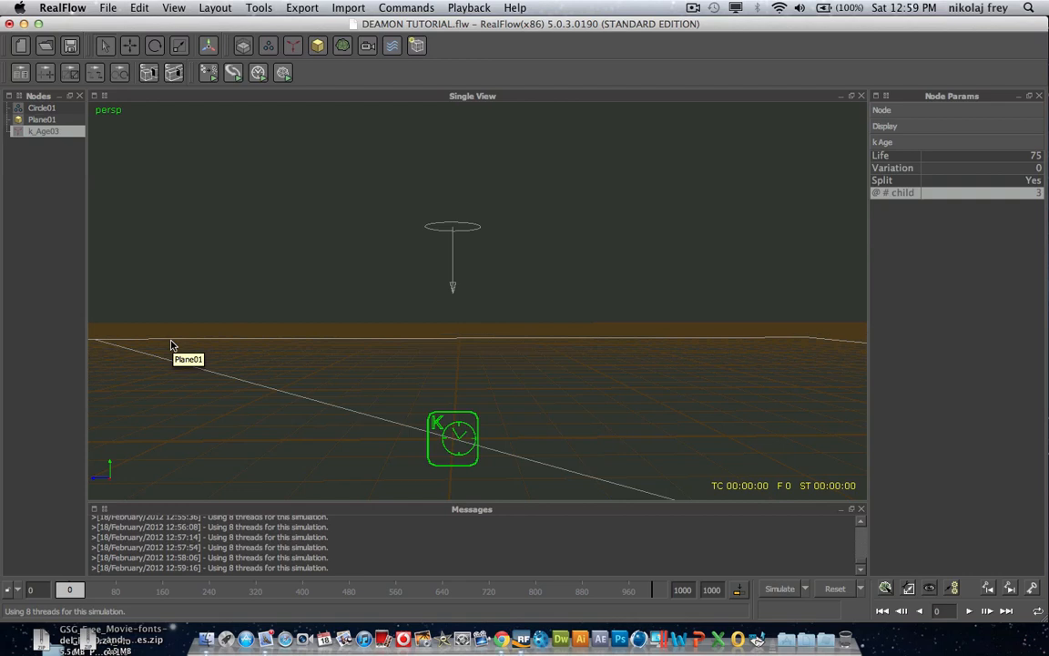
mouse_move(168, 331)
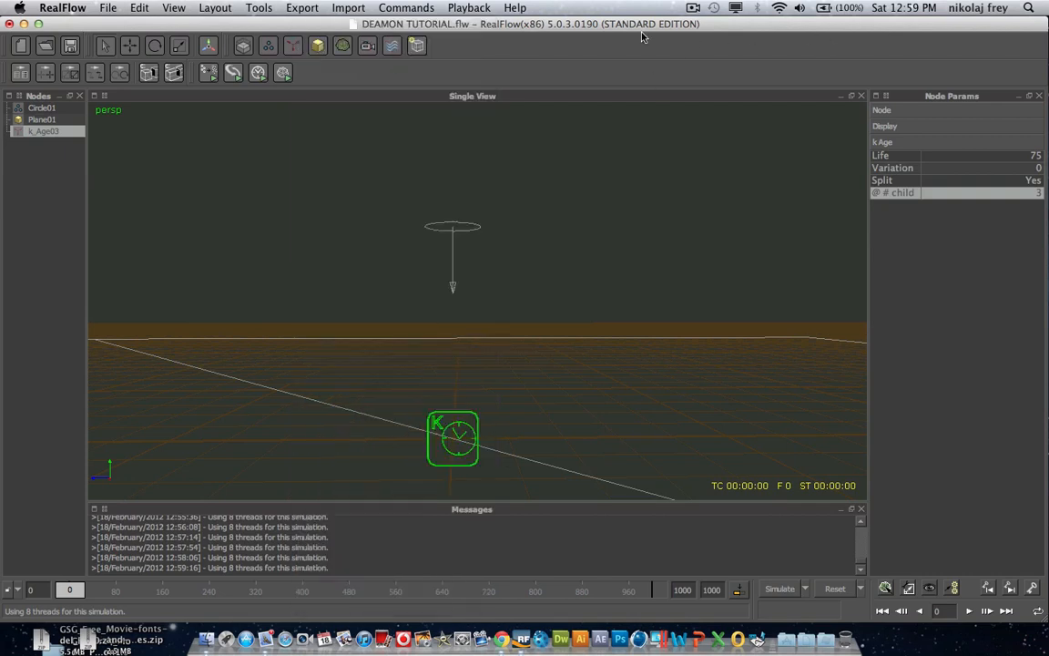
mouse_move(653, 80)
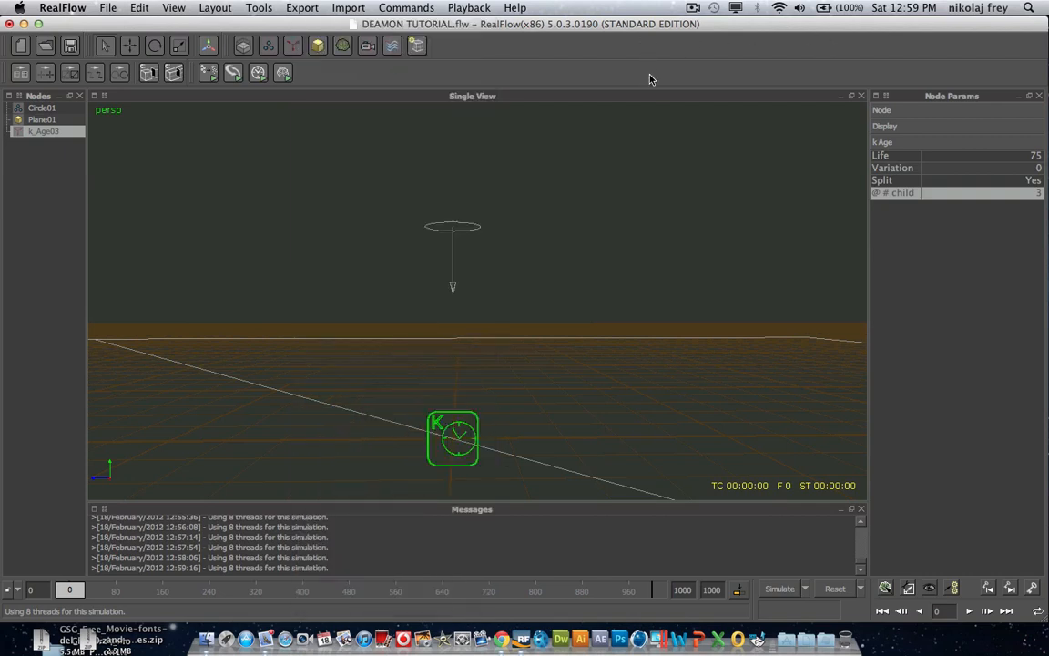